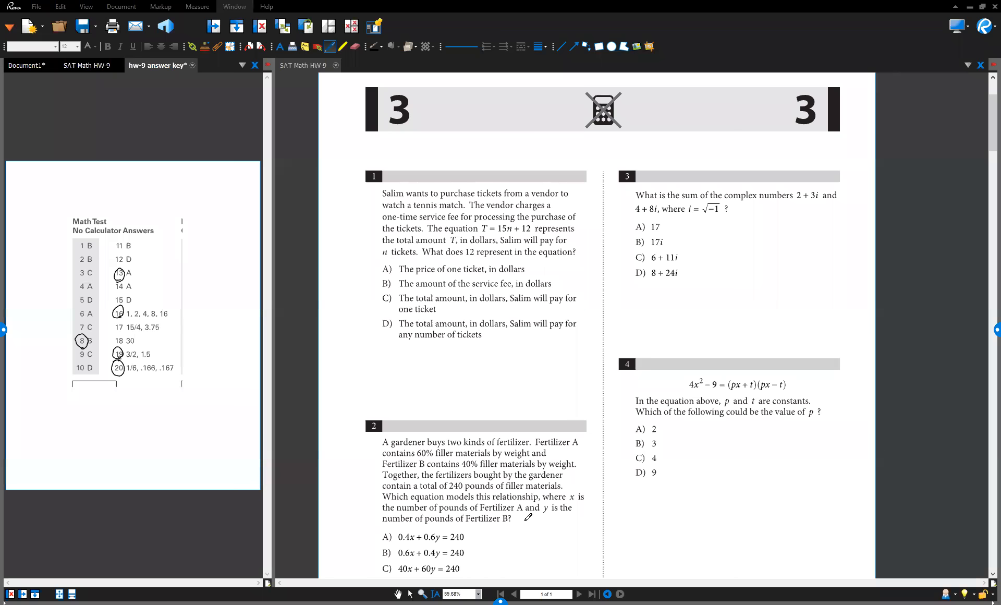
{"action": "mouse_move", "coordinate": [579, 530]}
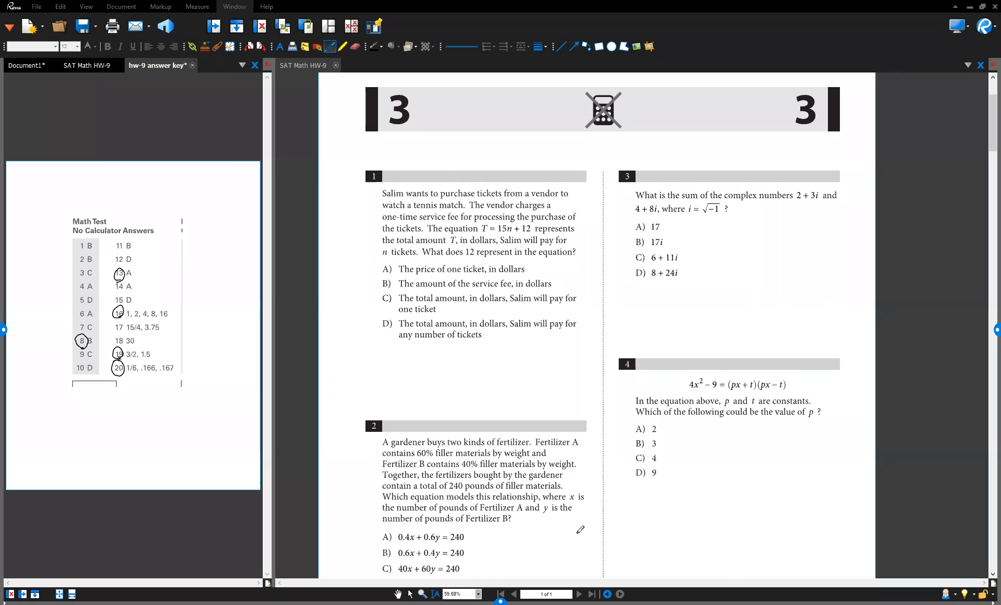
{"action": "mouse_move", "coordinate": [421, 490]}
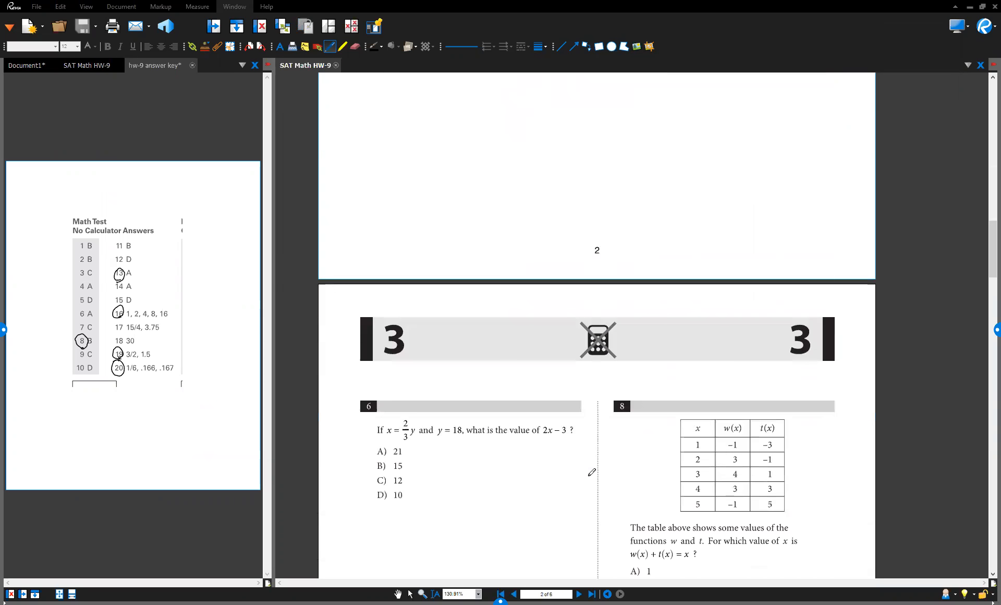
Scroll SAT Math HW-9 down to page 3 so questions 6–9 are visible.
{"action": "scroll", "scroll_direction": "down", "scroll_amount": 3}
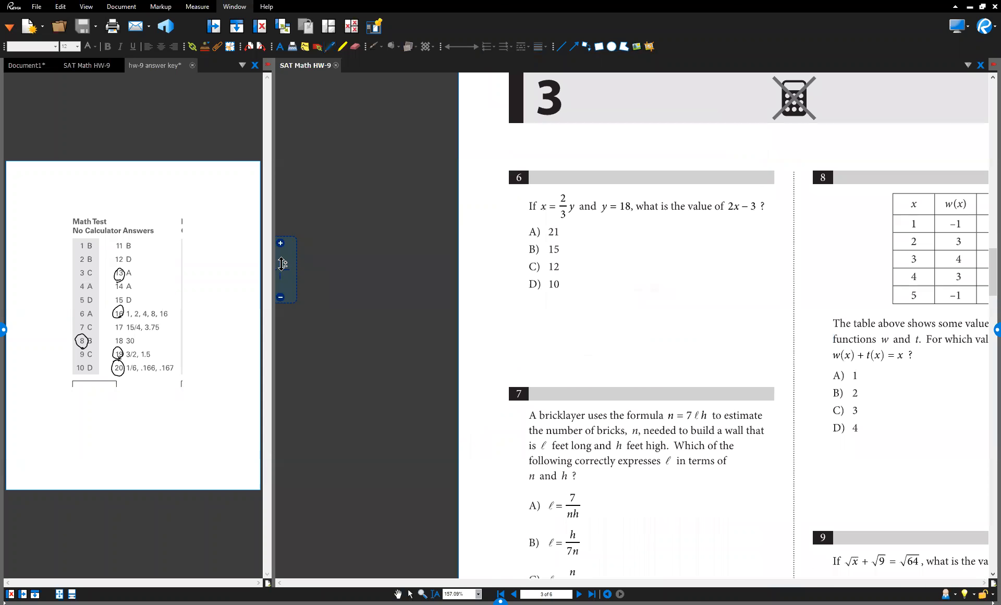
Underline question 8's prompt sentence in red pencil.
{"action": "scroll", "scroll_direction": "down", "scroll_amount": 3}
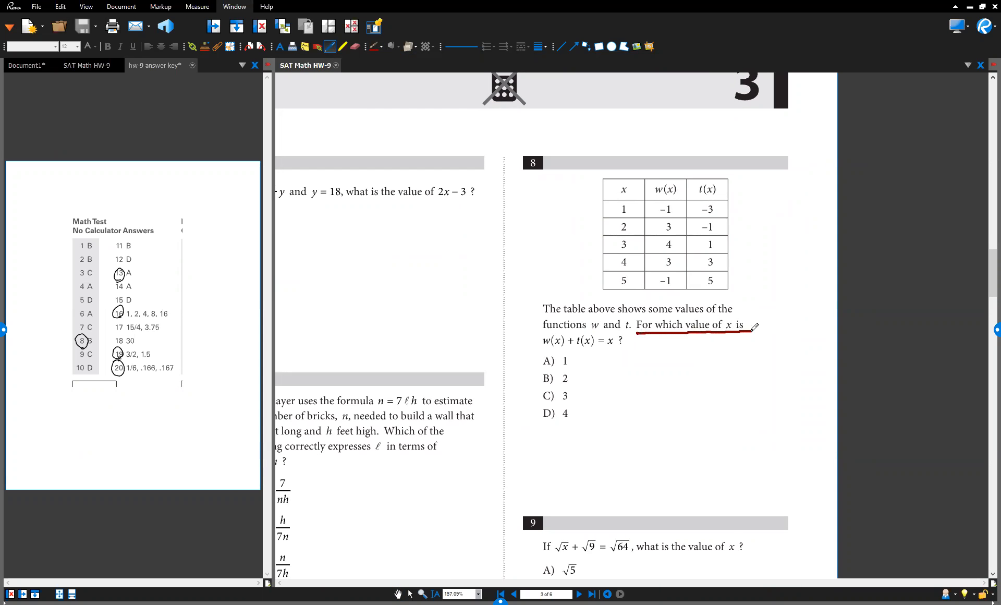
{"action": "left_click_drag", "start_coordinate": [541, 350], "coordinate": [631, 349]}
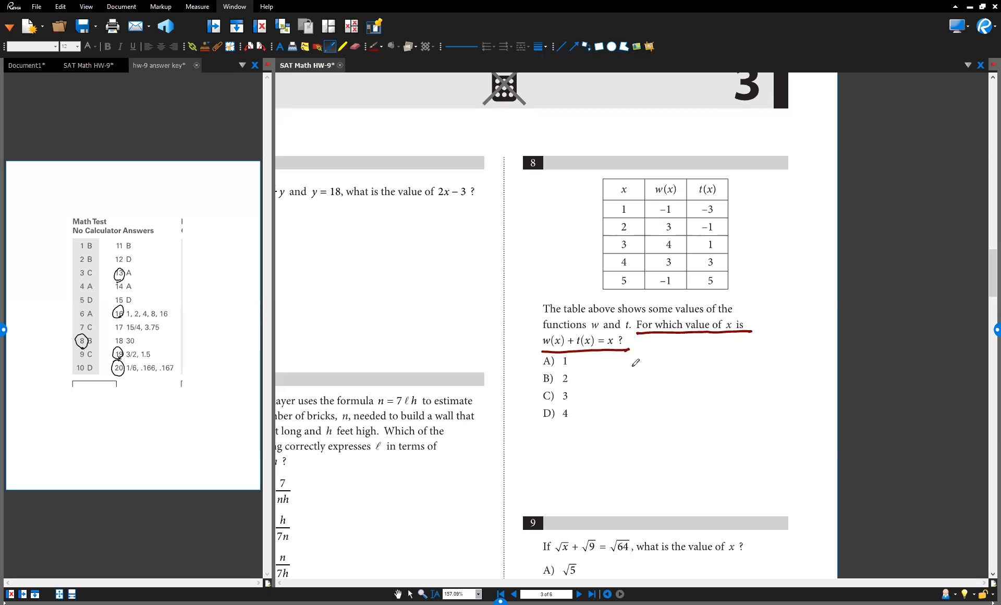
{"action": "mouse_move", "coordinate": [603, 331]}
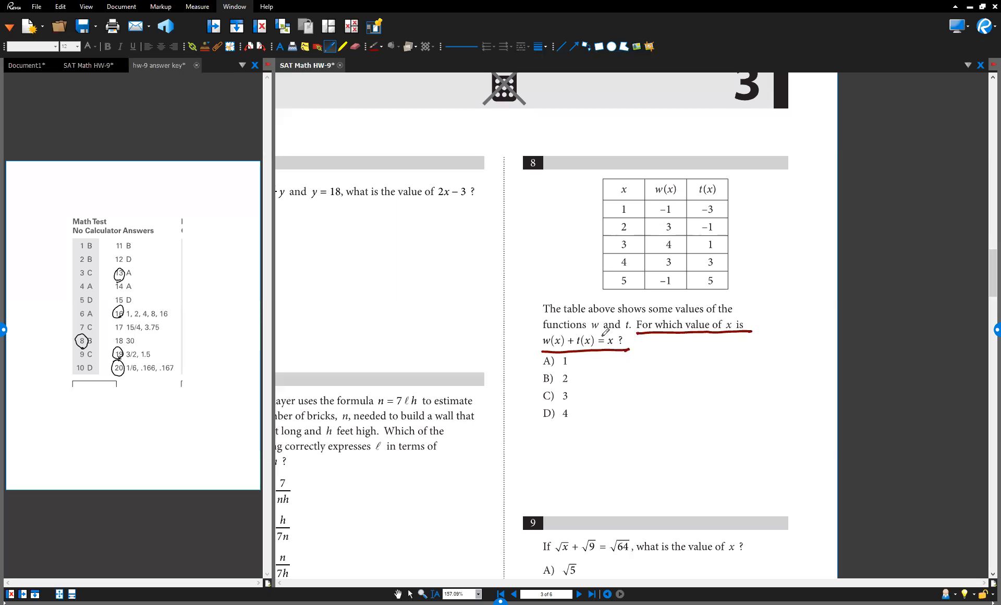
Write w(1) + t(1) = 1 and circle the x = 1 table values, including −3.
{"action": "left_click_drag", "start_coordinate": [648, 354], "coordinate": [677, 355]}
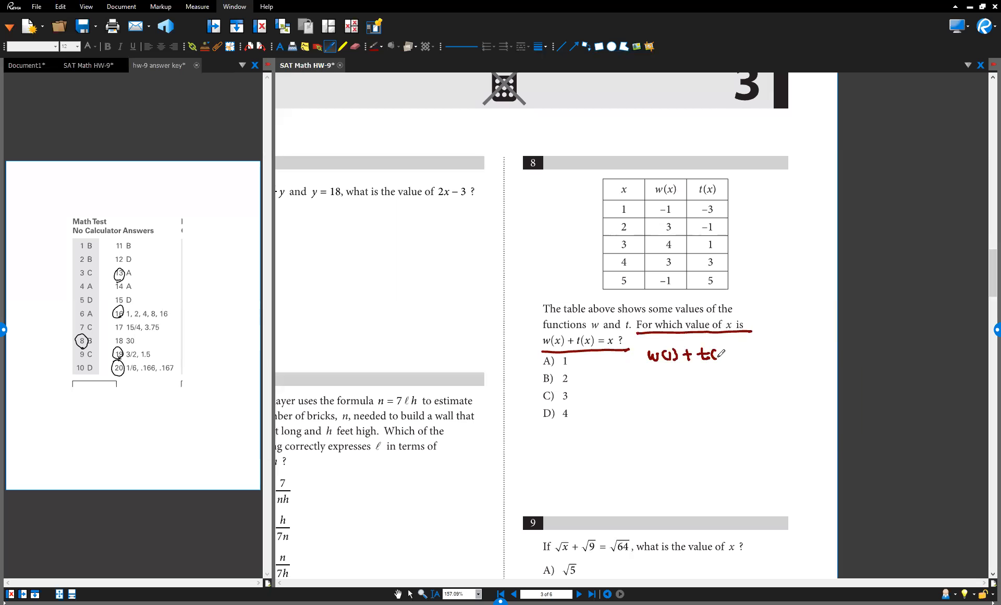
{"action": "left_click_drag", "start_coordinate": [722, 355], "coordinate": [751, 350]}
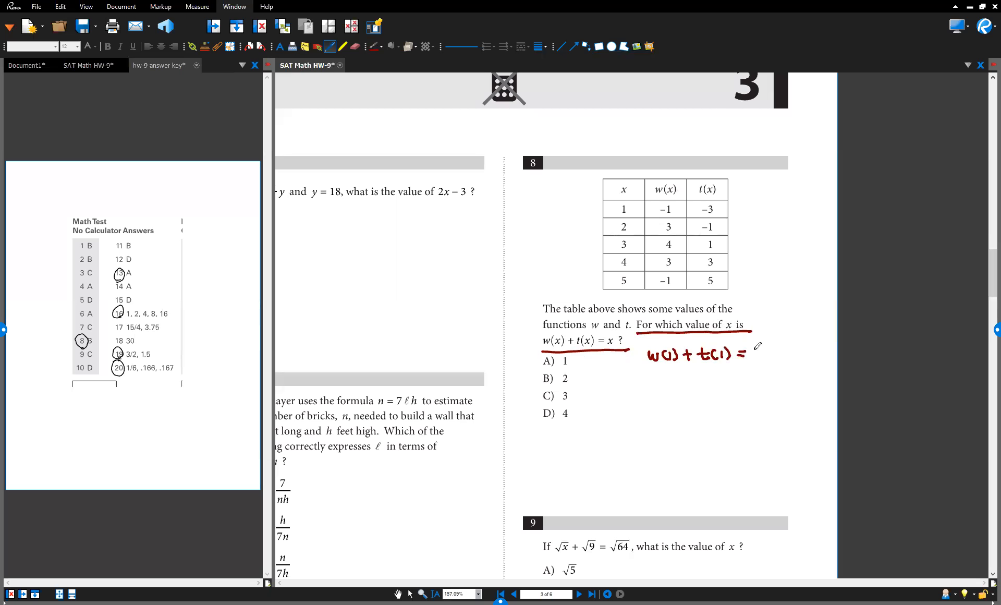
{"action": "left_click_drag", "start_coordinate": [751, 348], "coordinate": [754, 357]}
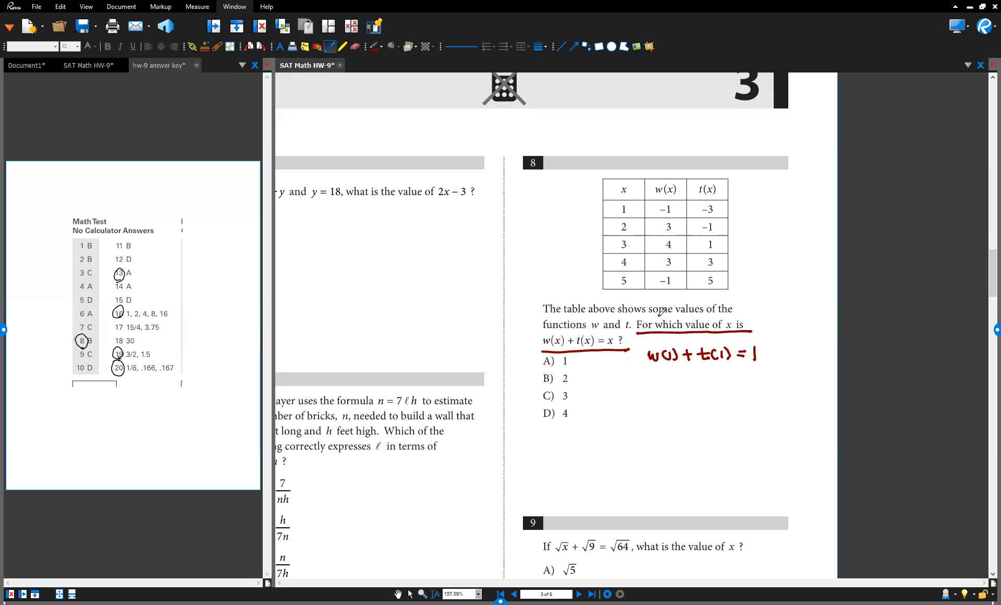
{"action": "mouse_move", "coordinate": [646, 193]}
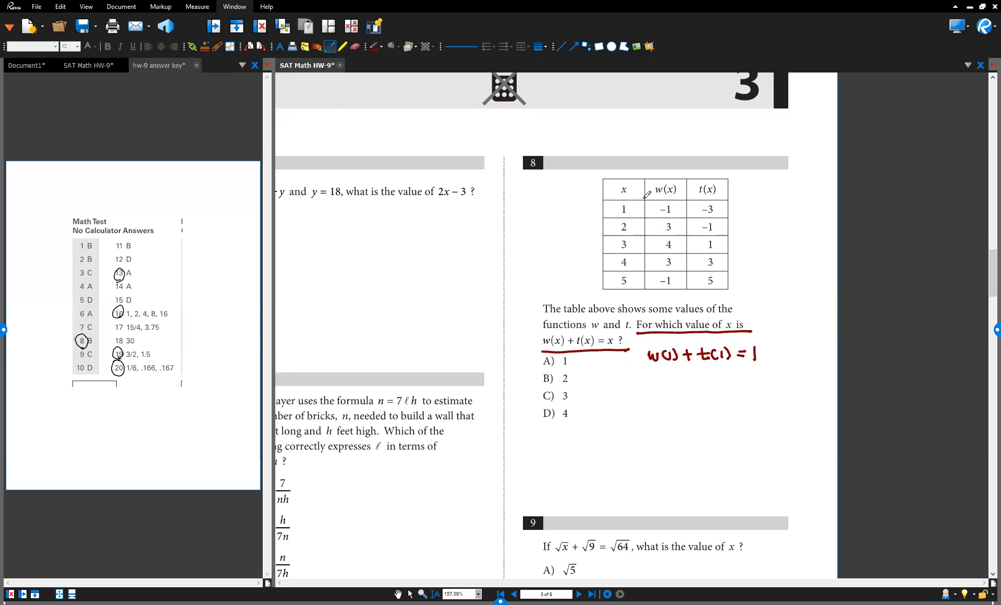
{"action": "left_click_drag", "start_coordinate": [617, 204], "coordinate": [629, 214]}
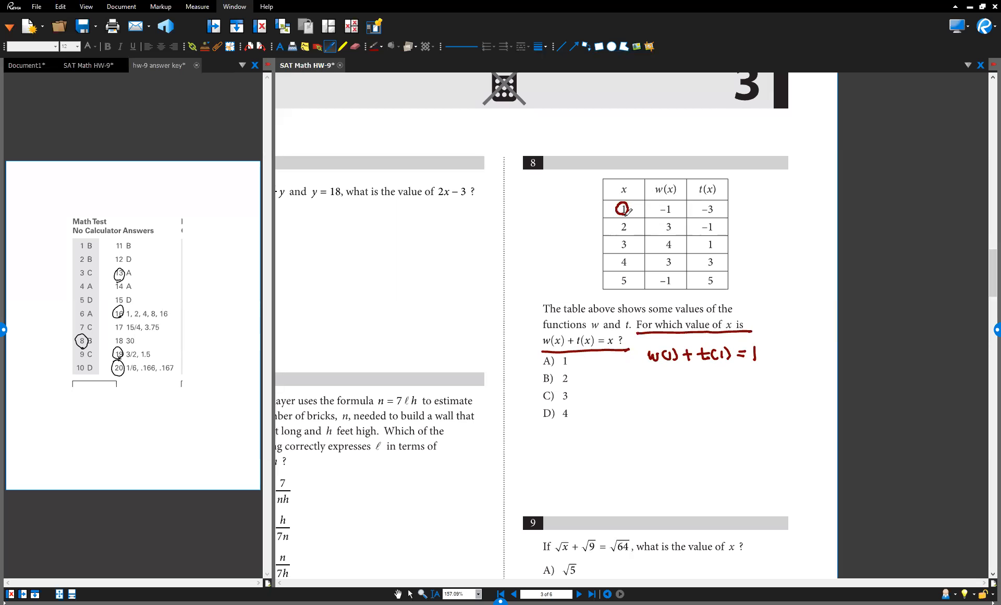
{"action": "left_click_drag", "start_coordinate": [654, 203], "coordinate": [674, 214]}
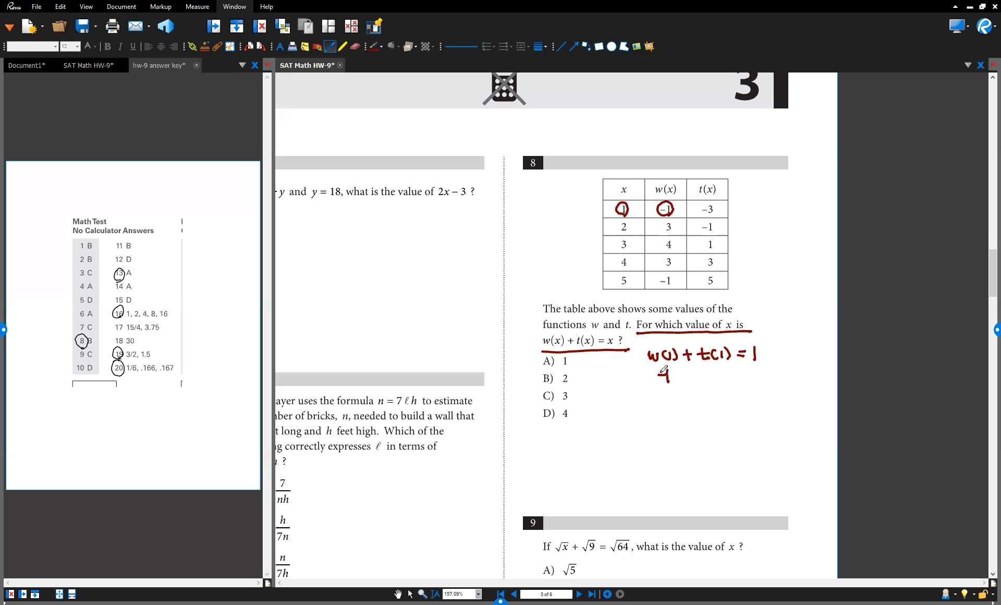
{"action": "left_click_drag", "start_coordinate": [699, 205], "coordinate": [715, 217]}
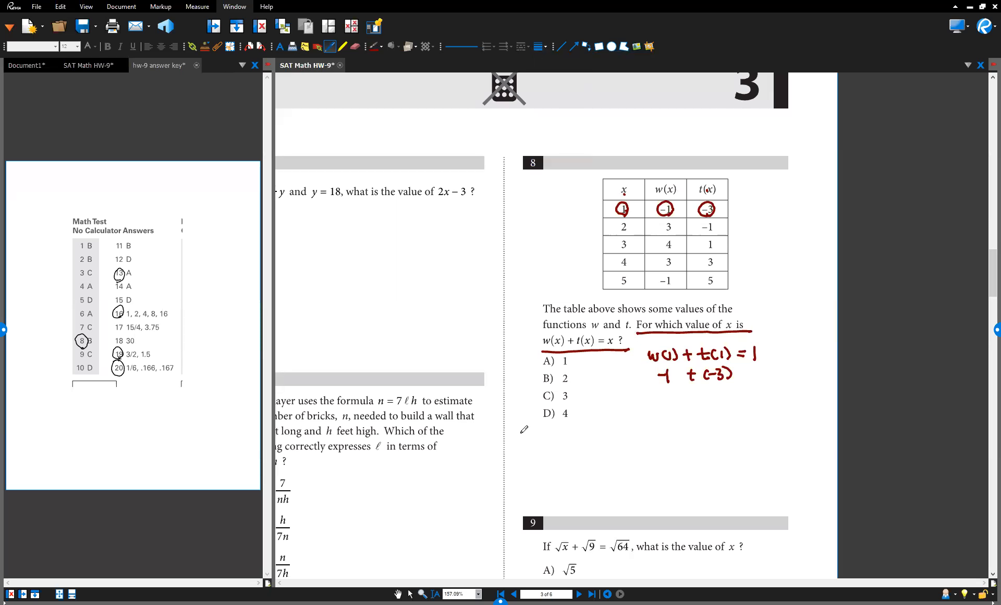
{"action": "left_click_drag", "start_coordinate": [504, 440], "coordinate": [526, 434]}
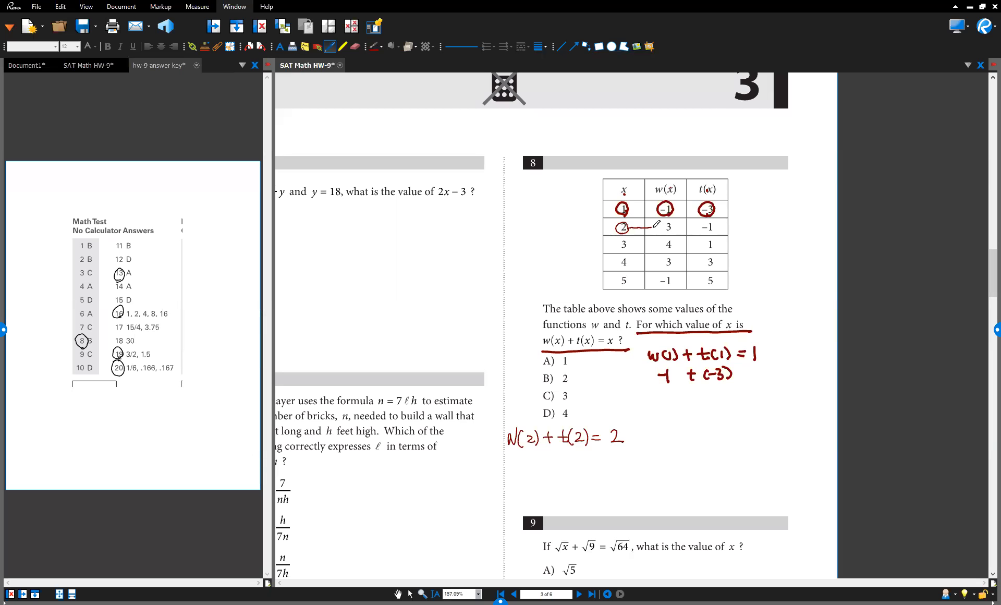
Check x = 2 by circling w(2) = 3 and t(2) = −1.
{"action": "left_click_drag", "start_coordinate": [638, 227], "coordinate": [667, 227]}
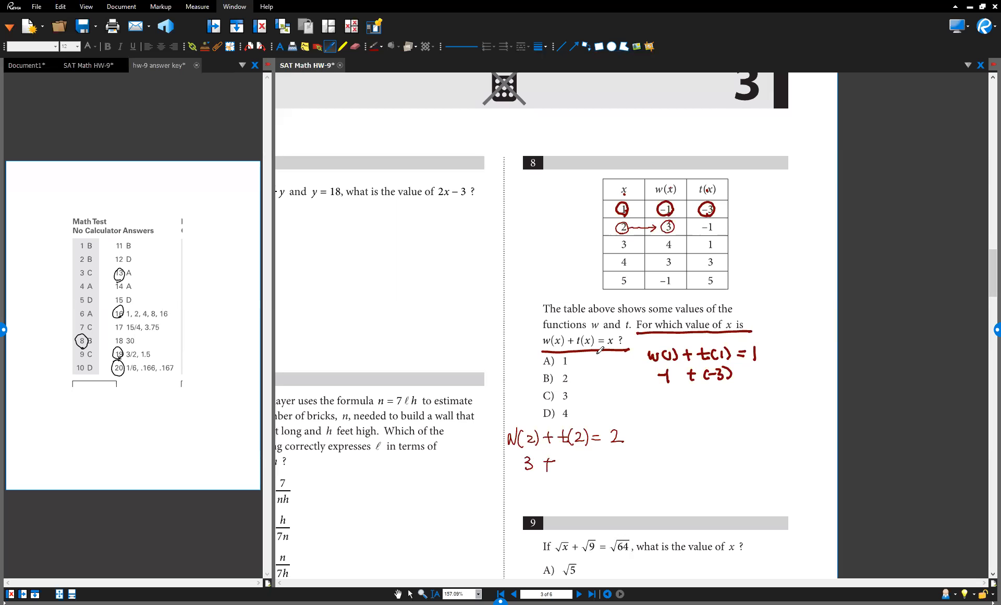
{"action": "left_click_drag", "start_coordinate": [693, 217], "coordinate": [714, 236]}
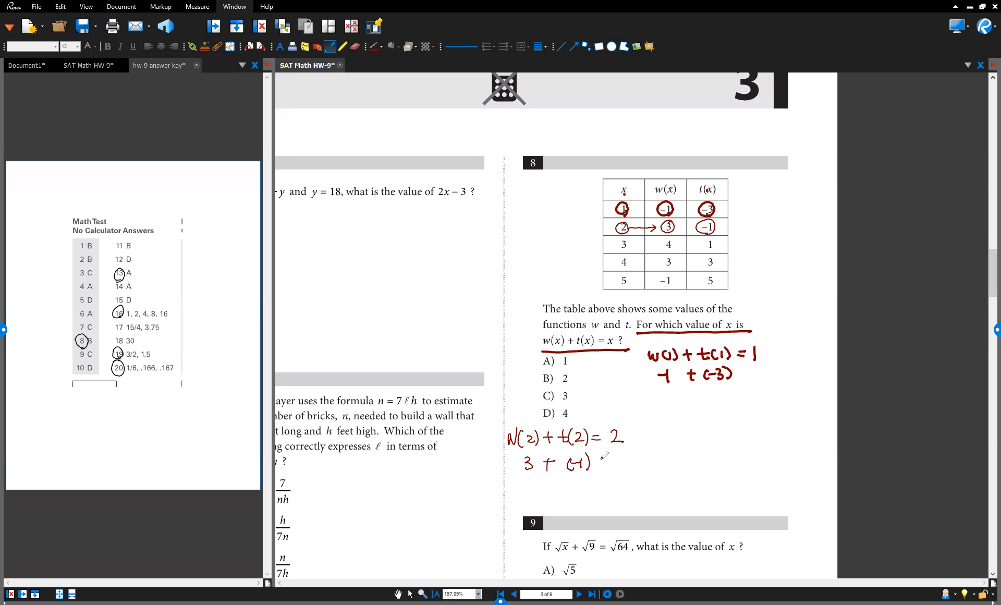
{"action": "left_click_drag", "start_coordinate": [594, 460], "coordinate": [629, 463]}
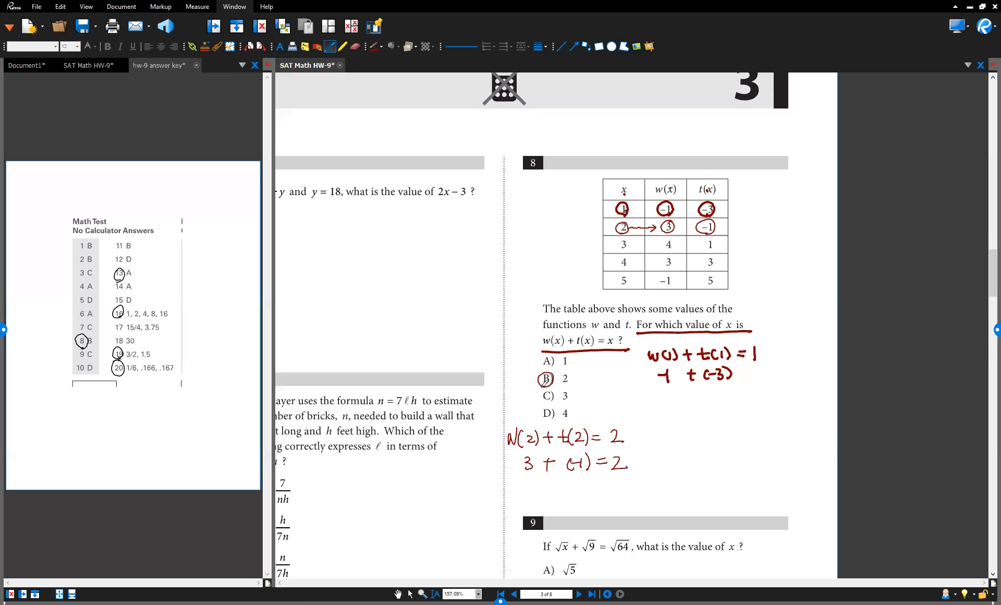
Conclude 3+(−1)=2, test x=3 as 4+1=5, recircle B, and draw a 'check' arrow.
{"action": "left_click_drag", "start_coordinate": [575, 396], "coordinate": [597, 396]}
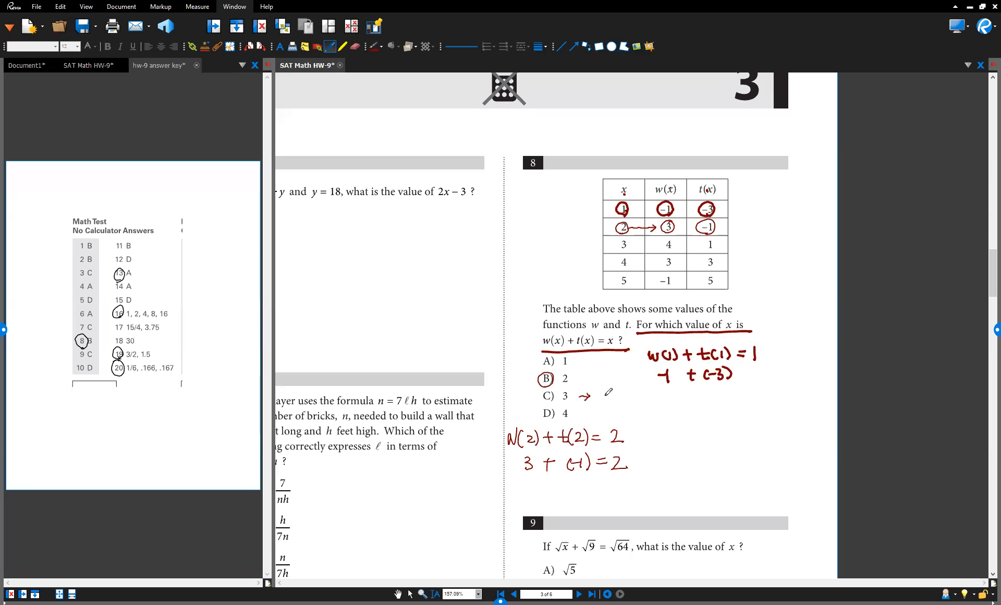
{"action": "type", "text": "W(3)-"}
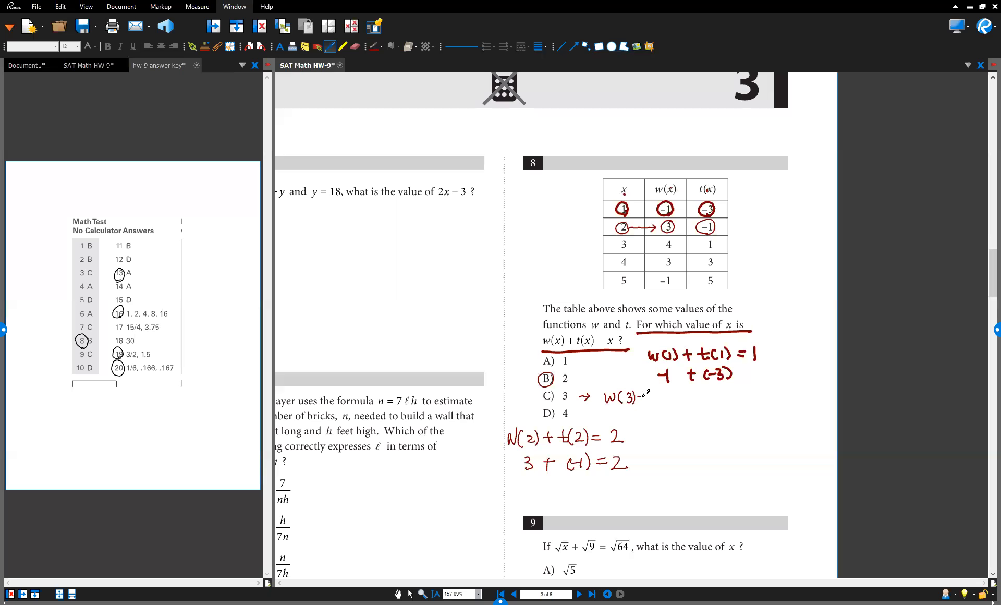
{"action": "left_click_drag", "start_coordinate": [638, 396], "coordinate": [671, 396]}
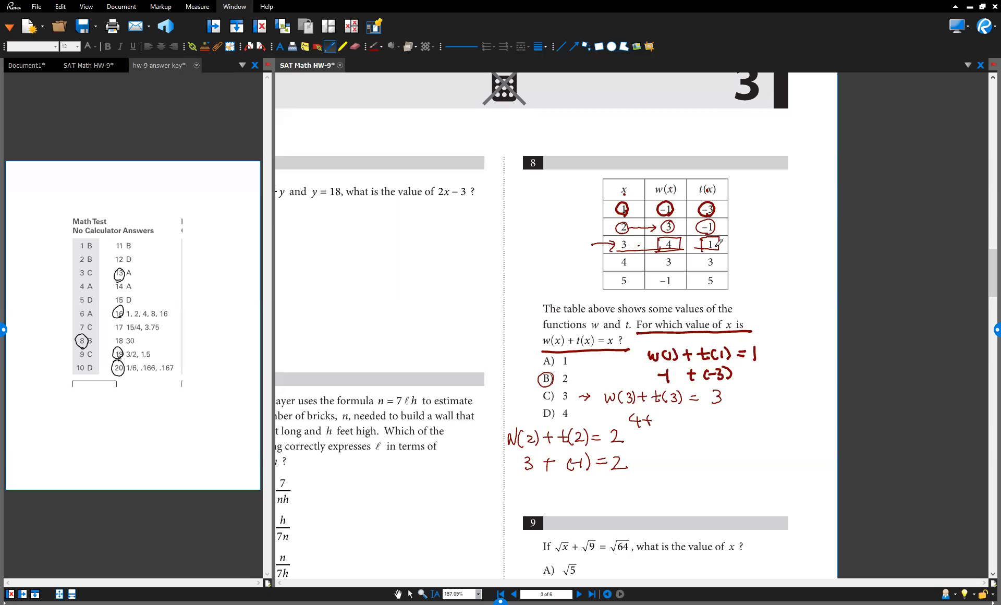
{"action": "left_click_drag", "start_coordinate": [699, 243], "coordinate": [718, 244]}
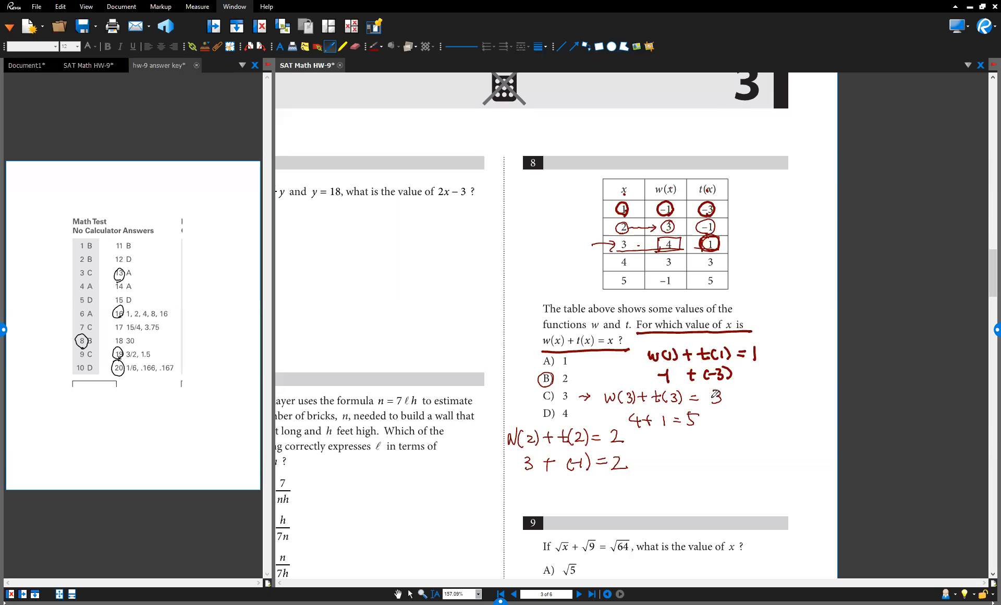
{"action": "left_click", "coordinate": [546, 378]}
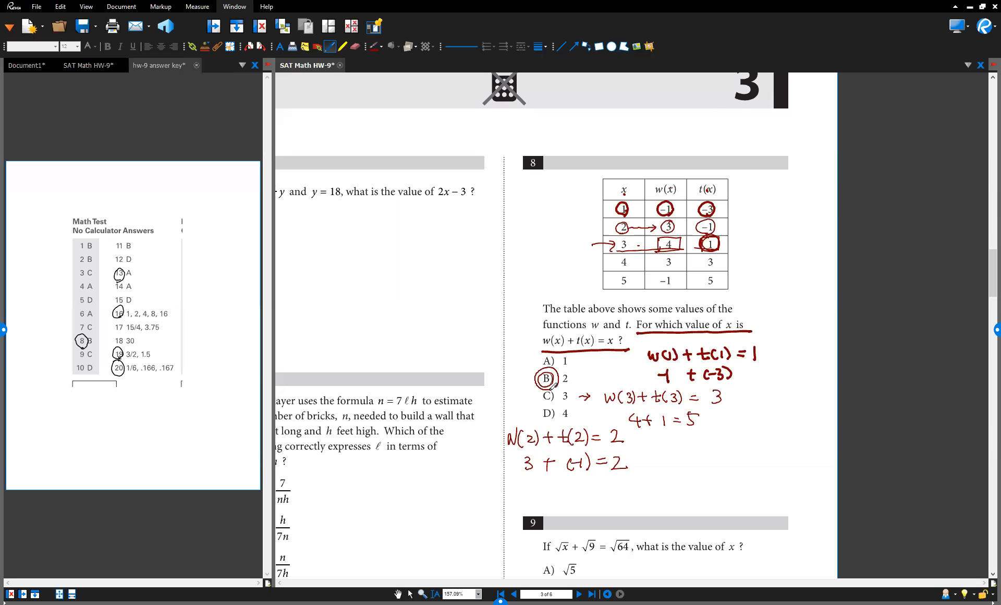
{"action": "left_click_drag", "start_coordinate": [546, 383], "coordinate": [499, 299]}
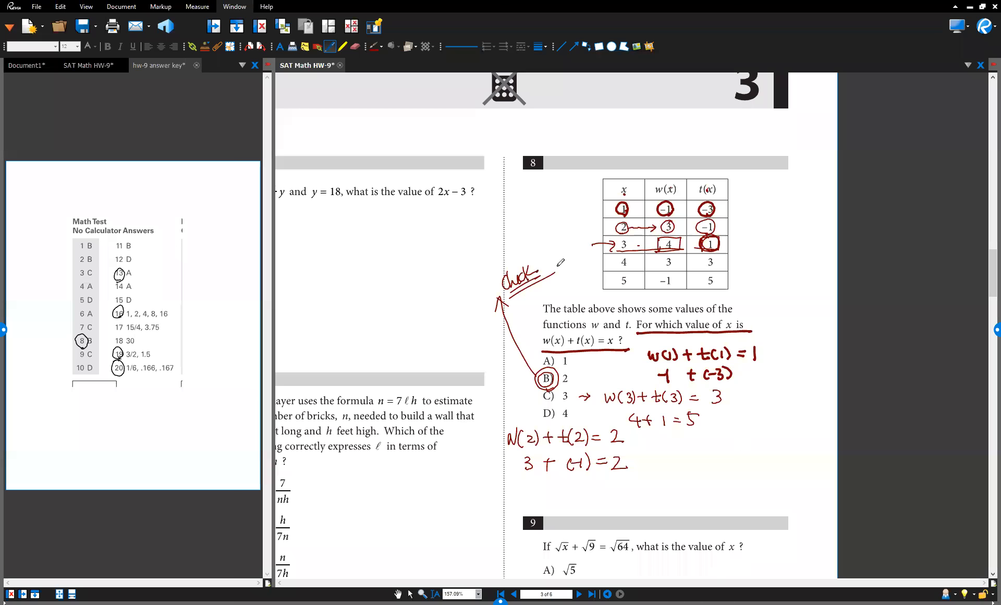
{"action": "mouse_move", "coordinate": [606, 273]}
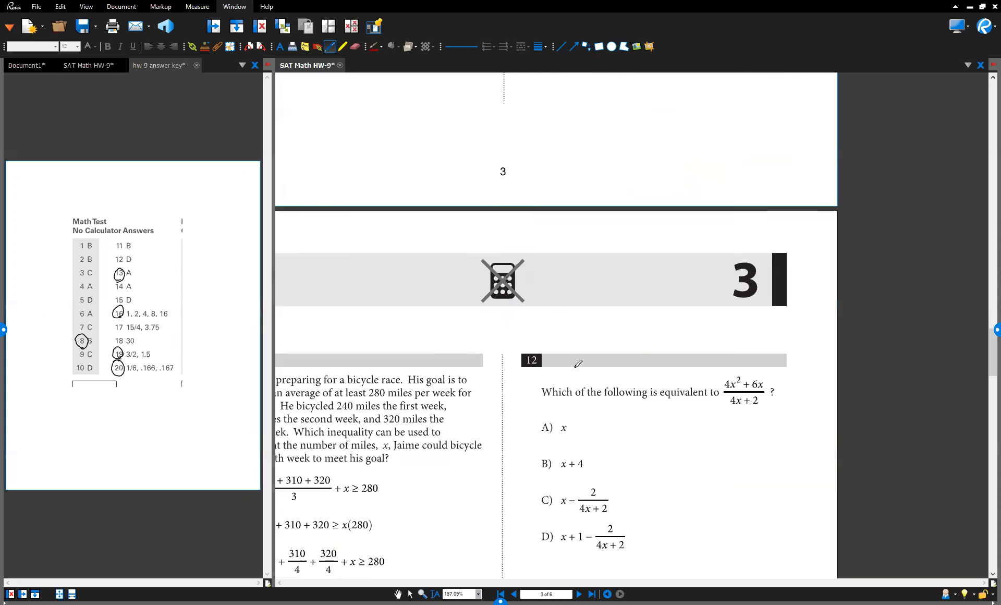
Scroll down to question 13 on page 4.
{"action": "scroll", "scroll_direction": "down", "scroll_amount": 3}
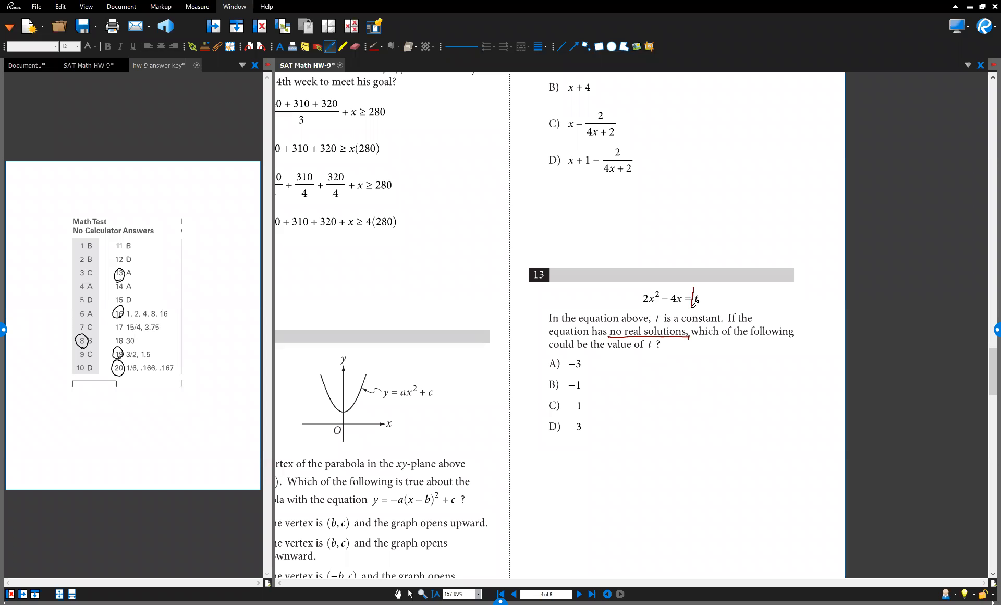
Box t and write y1 = 2x² − 4x and y2 = t as a horizontal line.
{"action": "left_click_drag", "start_coordinate": [695, 288], "coordinate": [707, 310]}
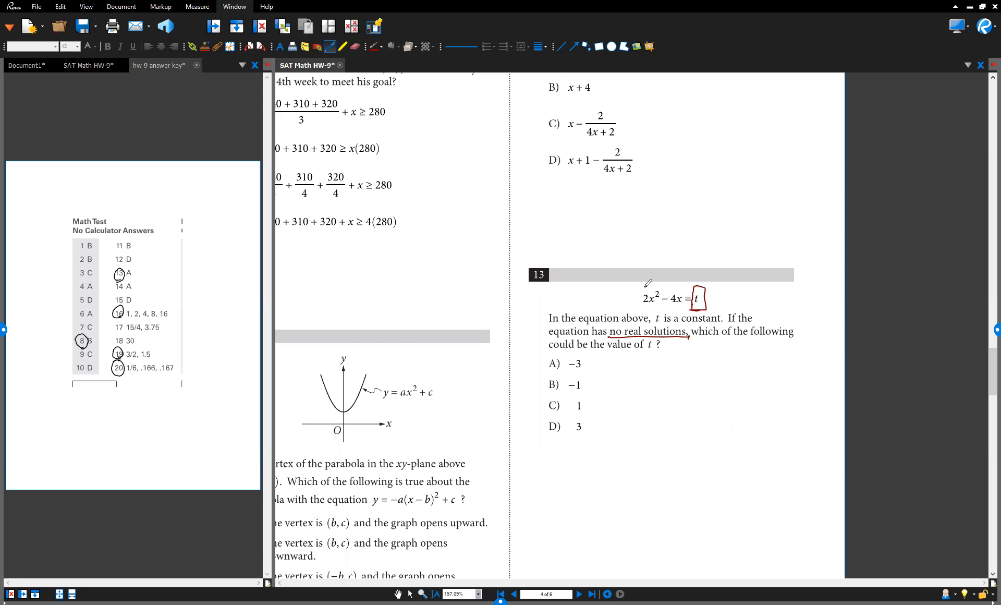
{"action": "left_click_drag", "start_coordinate": [632, 383], "coordinate": [668, 367]}
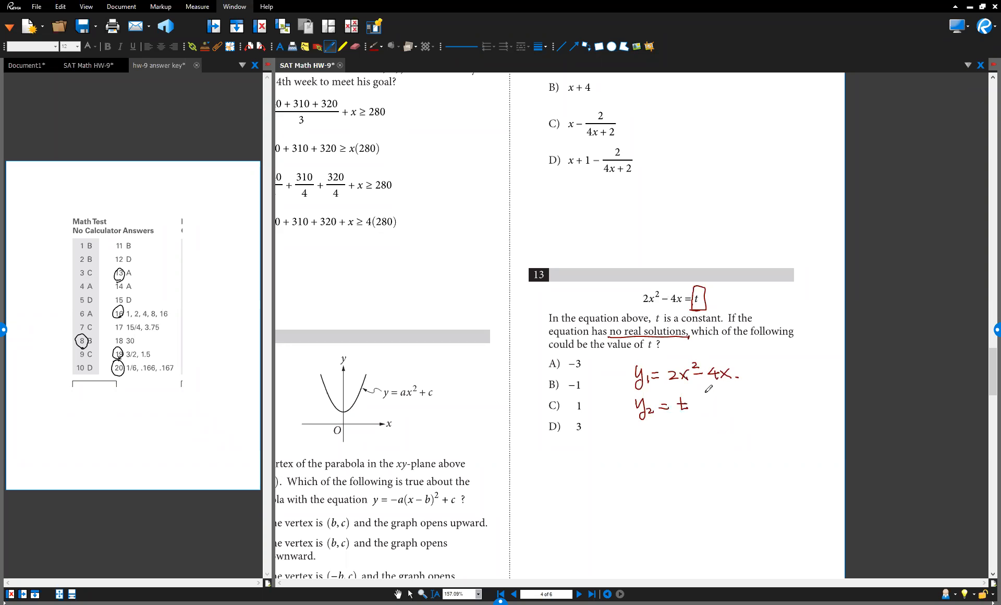
{"action": "left_click_drag", "start_coordinate": [708, 399], "coordinate": [738, 400]}
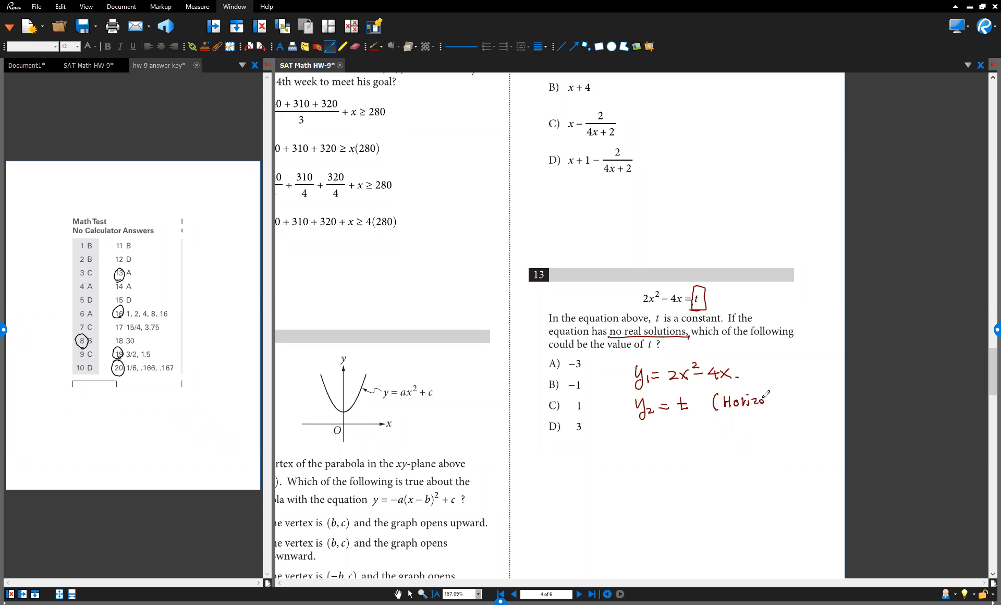
{"action": "type", "text": "ntal Line)"}
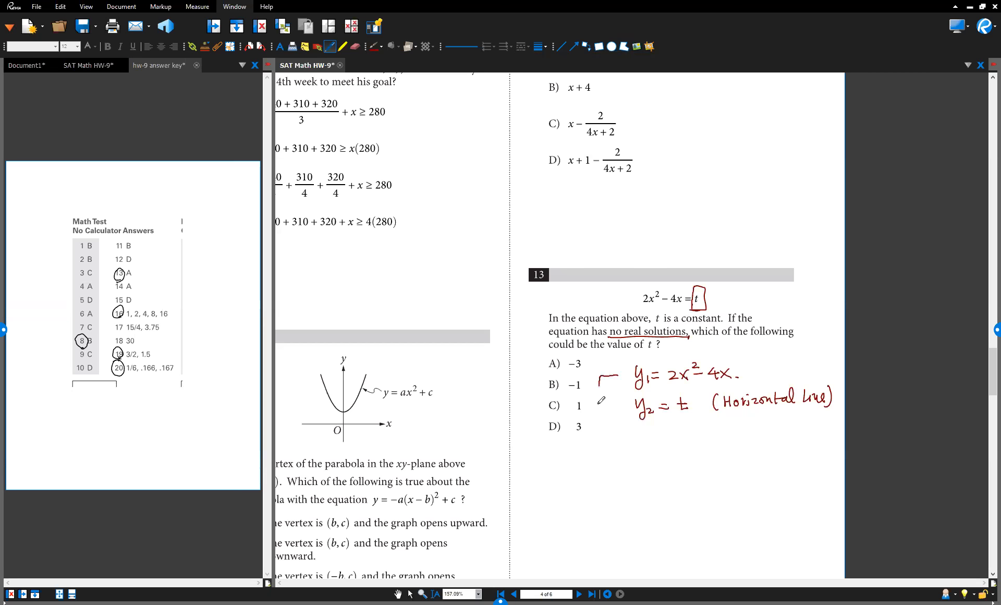
{"action": "left_click_drag", "start_coordinate": [597, 380], "coordinate": [600, 456]}
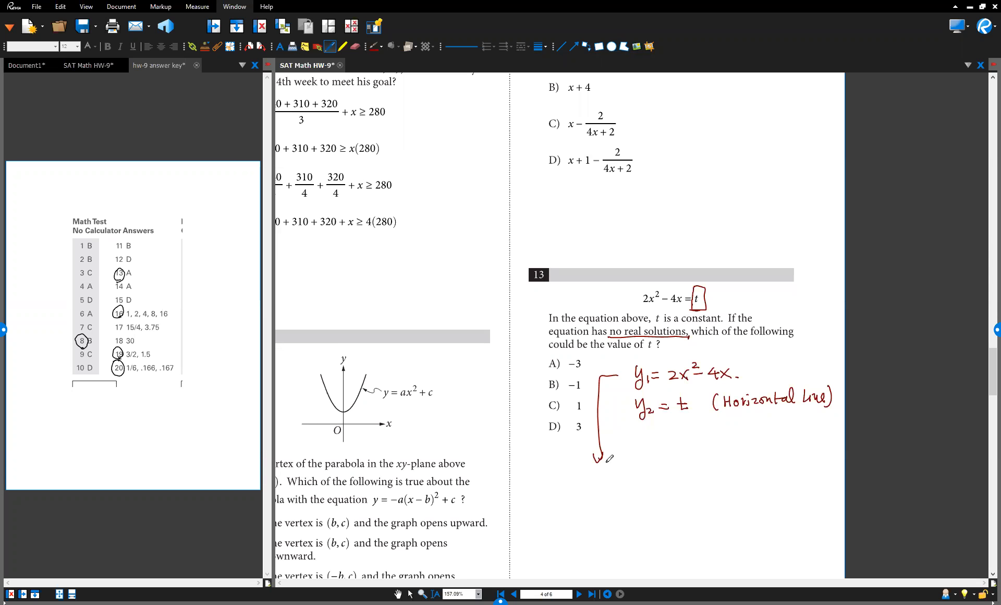
Complete the square, writing y1 = 2(x−1)² − 2.
{"action": "scroll", "scroll_direction": "down", "scroll_amount": 3}
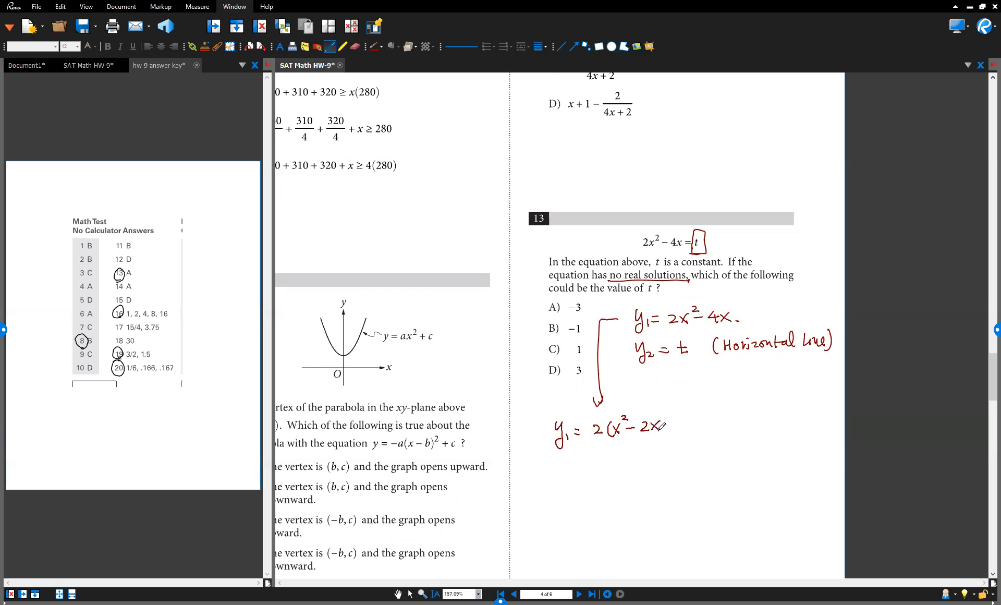
{"action": "left_click_drag", "start_coordinate": [660, 428], "coordinate": [696, 425]}
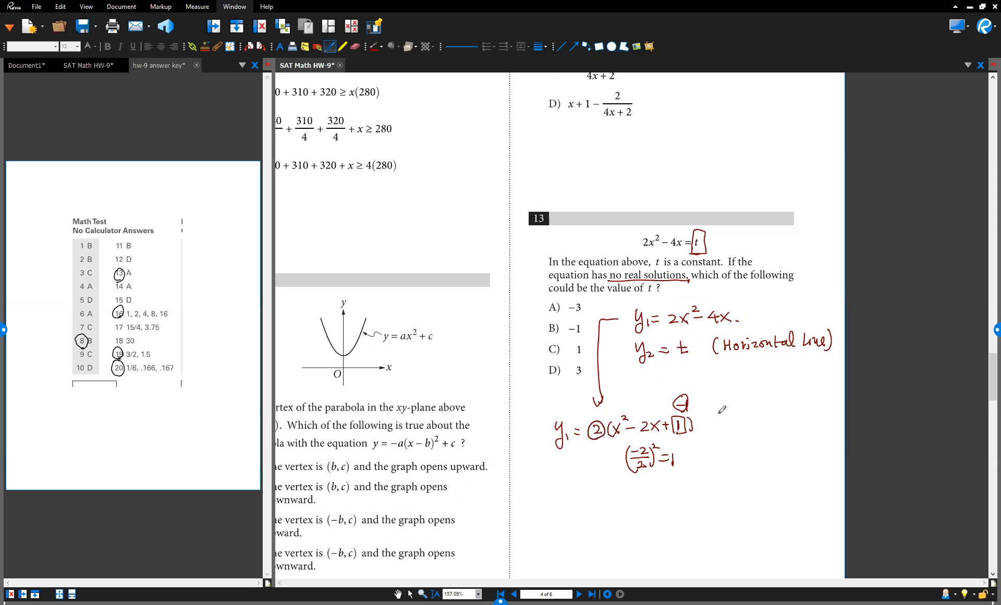
{"action": "left_click_drag", "start_coordinate": [699, 420], "coordinate": [734, 418]}
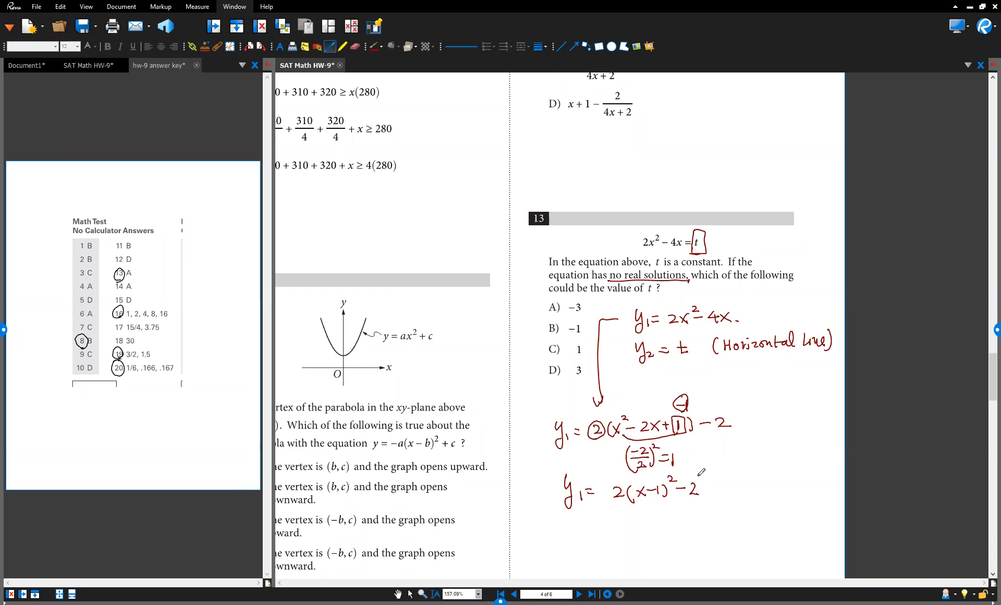
Sketch the parabola with horizontal lines below vertex −2, circle A, and write y = −3.
{"action": "scroll", "scroll_direction": "down", "scroll_amount": 3}
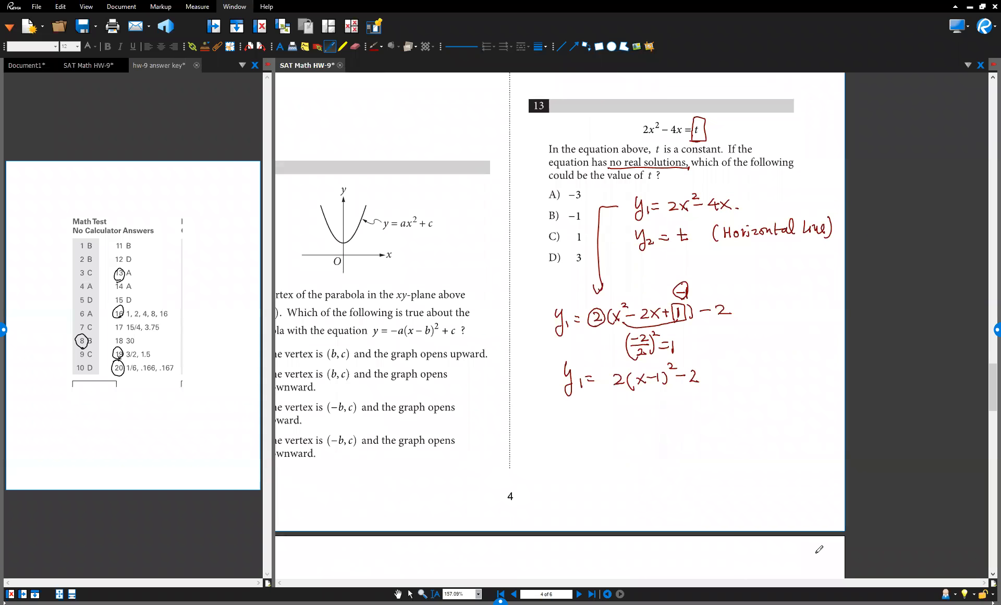
{"action": "mouse_move", "coordinate": [617, 487]}
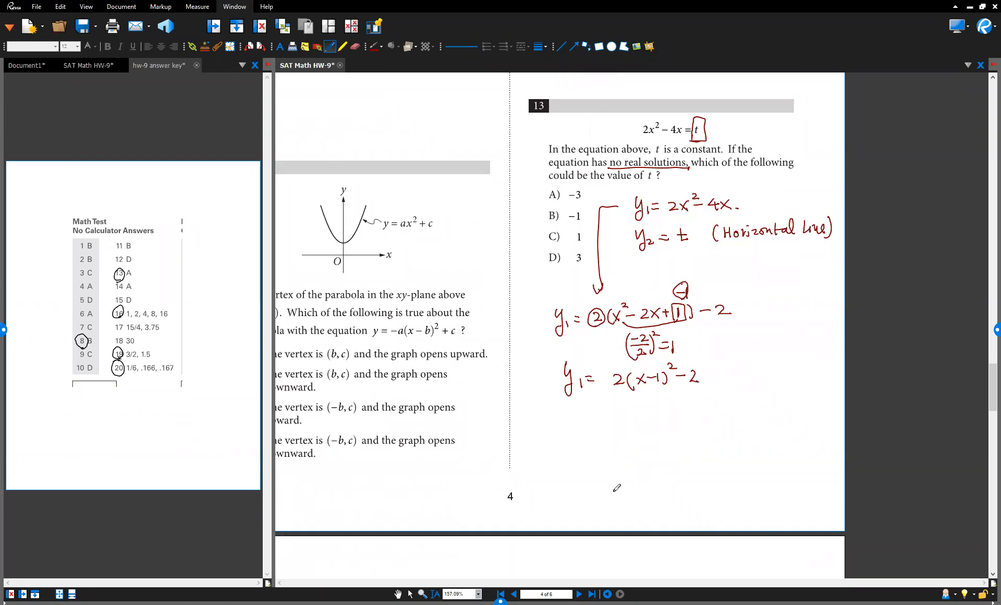
{"action": "left_click_drag", "start_coordinate": [759, 303], "coordinate": [766, 367]}
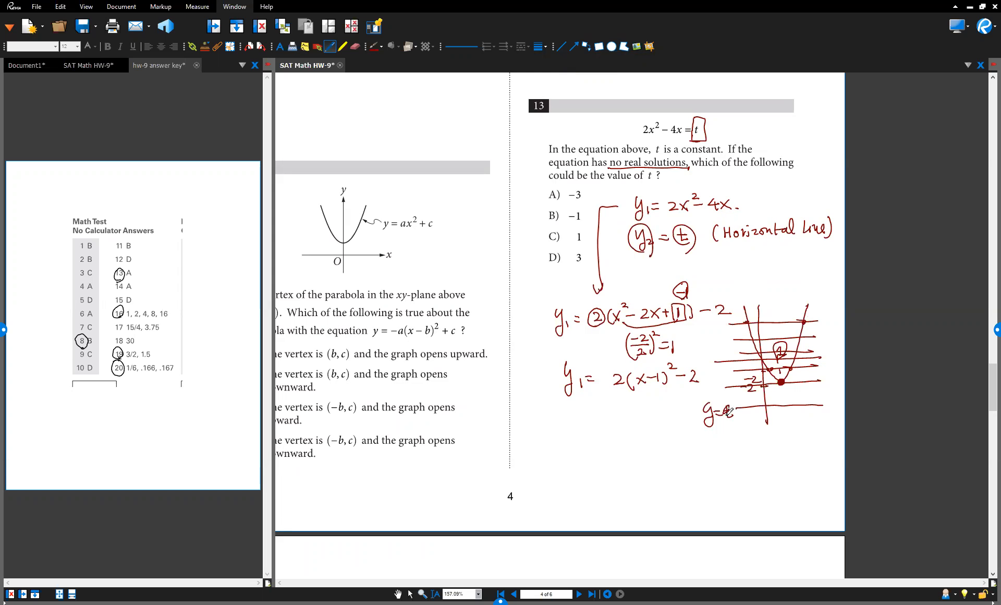
{"action": "left_click_drag", "start_coordinate": [731, 411], "coordinate": [753, 415]}
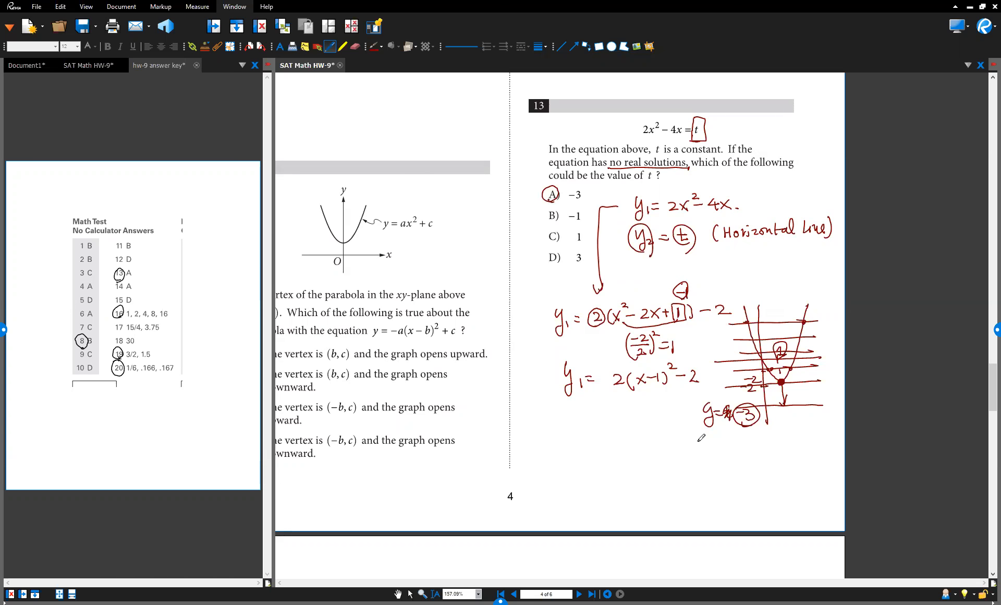
{"action": "mouse_move", "coordinate": [867, 372]}
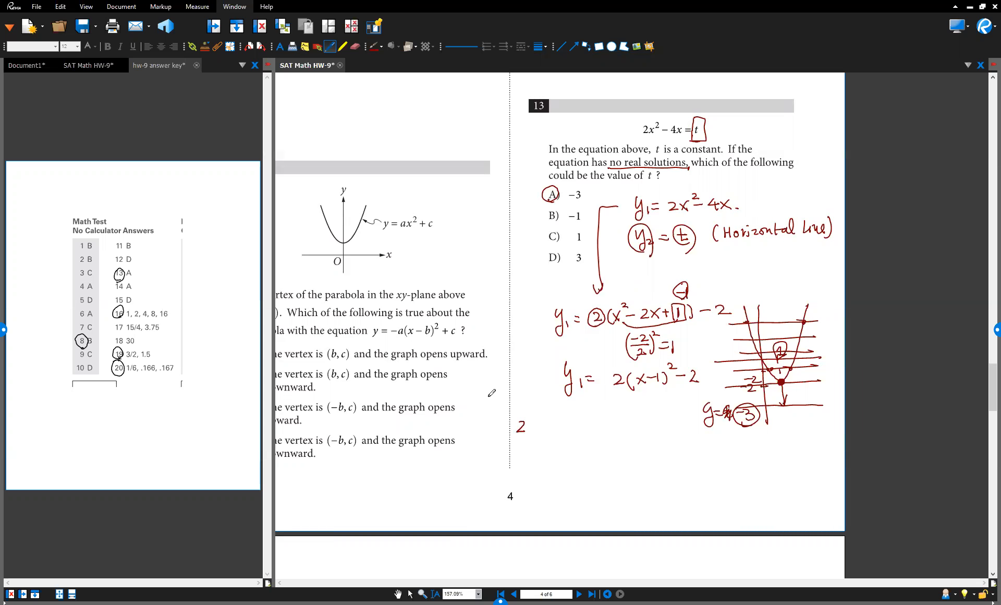
Write the discriminant condition 16 − 4(2)(−t) < 0 and simplify it to 8t < −16.
{"action": "type", "text": "Discriminant)"}
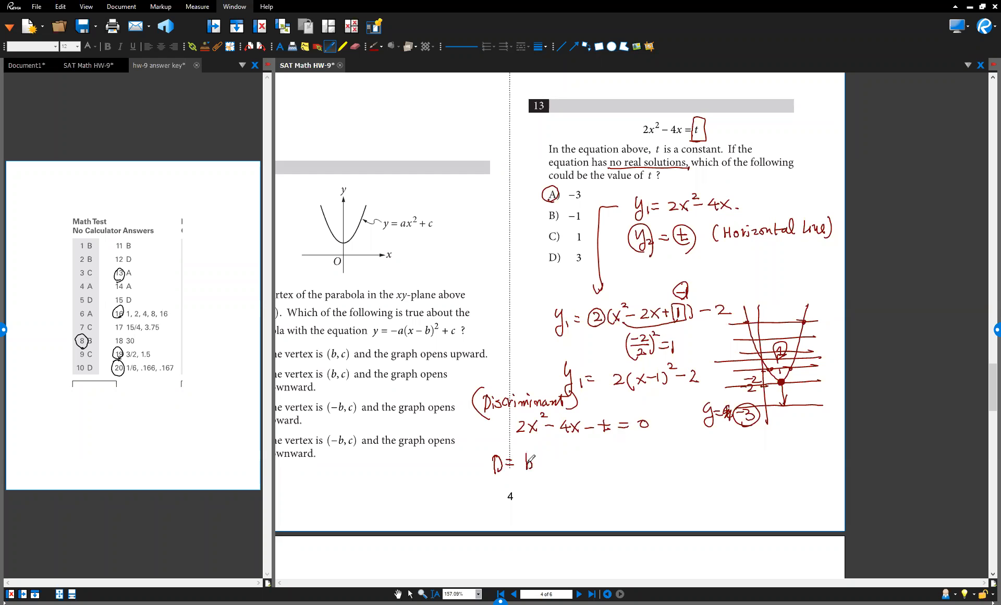
{"action": "left_click_drag", "start_coordinate": [523, 460], "coordinate": [568, 460]}
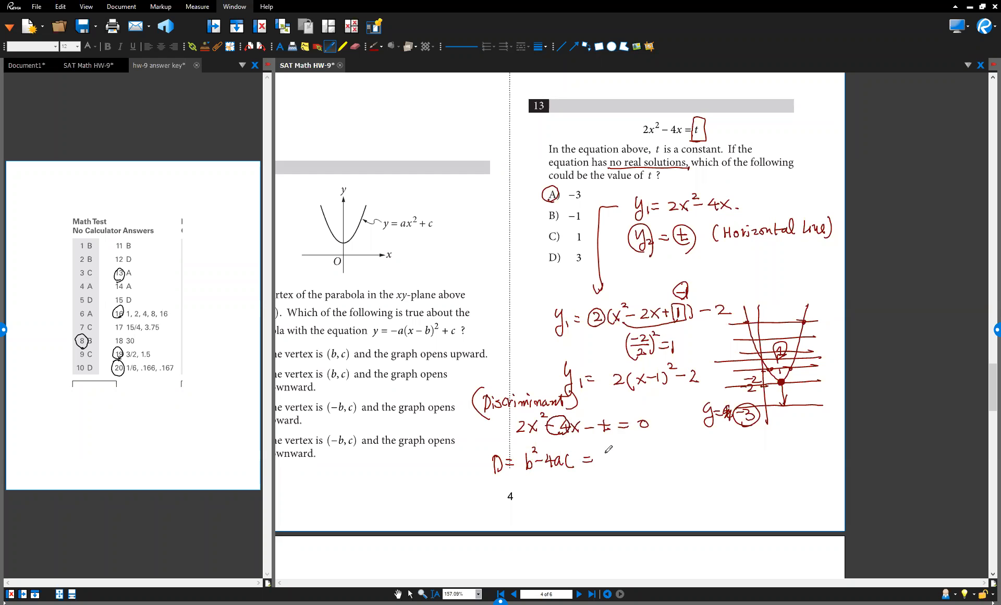
{"action": "type", "text": "16"}
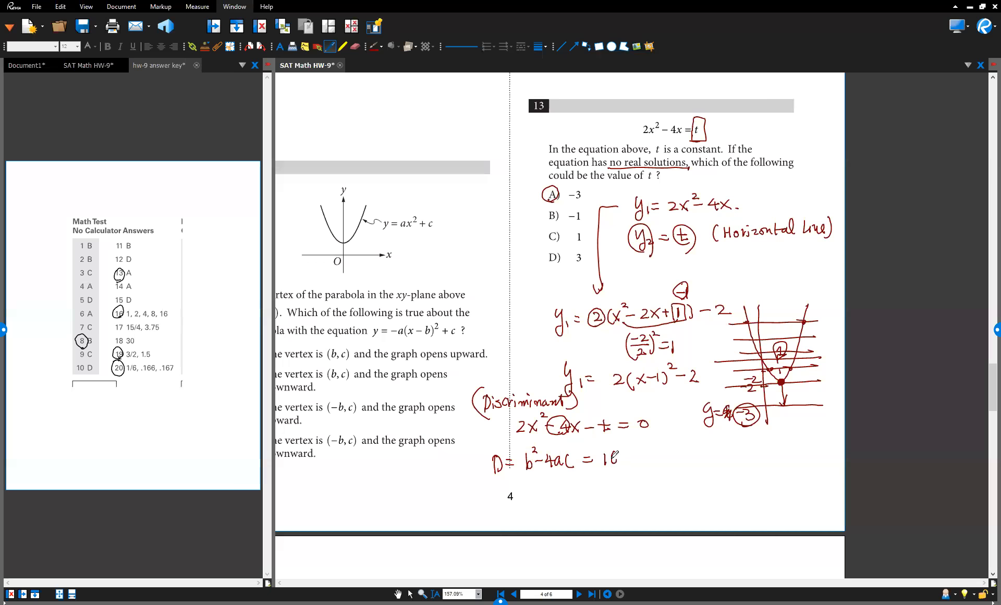
{"action": "type", "text": "-4C"}
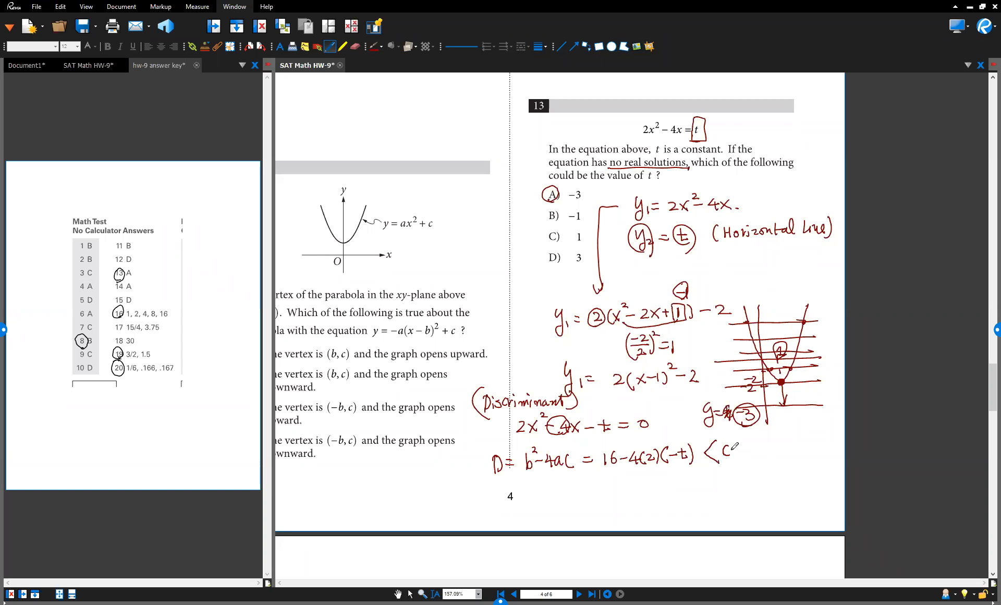
{"action": "left_click", "coordinate": [725, 451]}
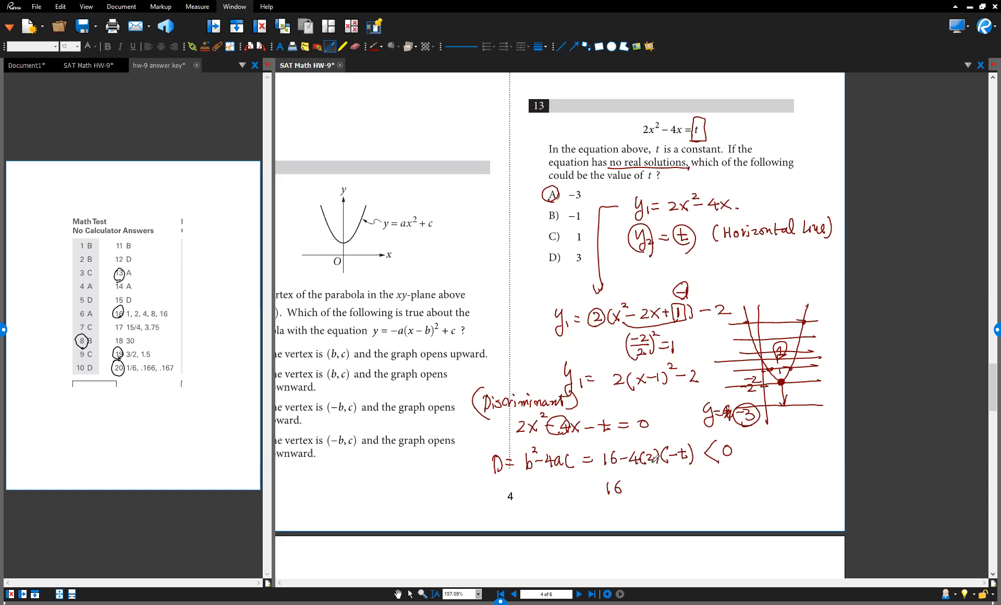
{"action": "left_click_drag", "start_coordinate": [629, 485], "coordinate": [641, 486]}
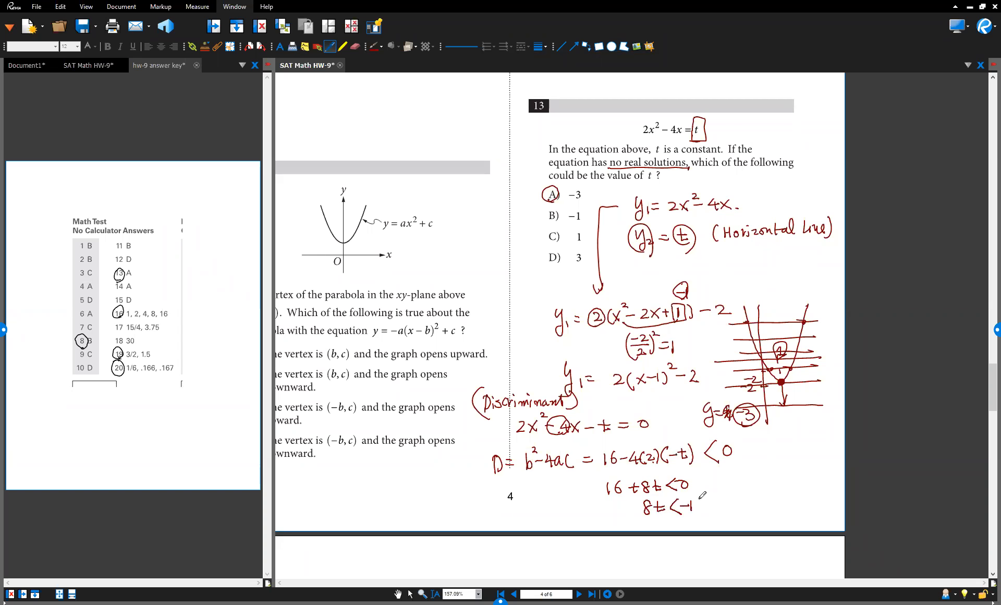
{"action": "type", "text": "-16"}
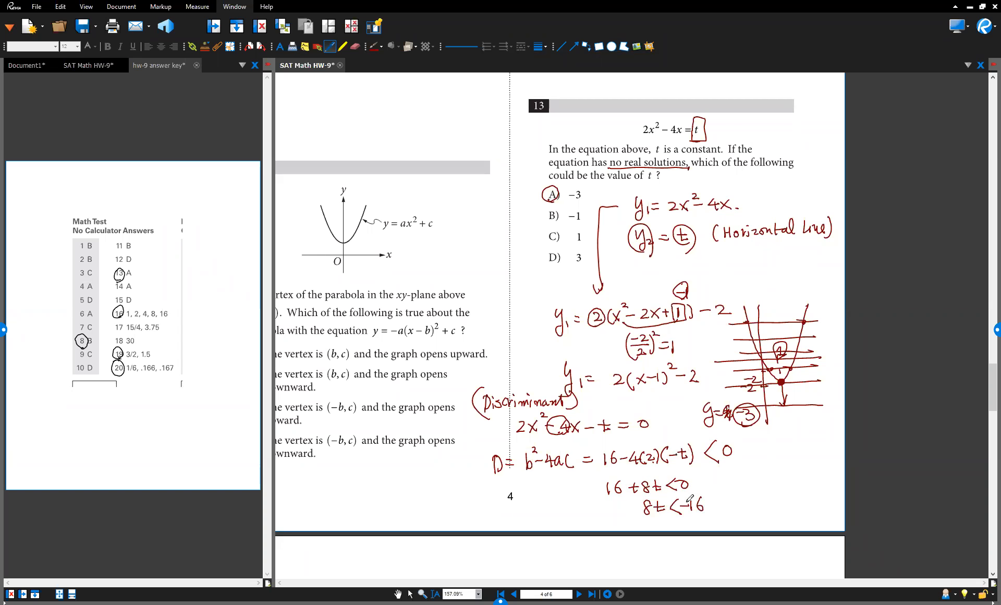
{"action": "left_click_drag", "start_coordinate": [735, 501], "coordinate": [766, 498]}
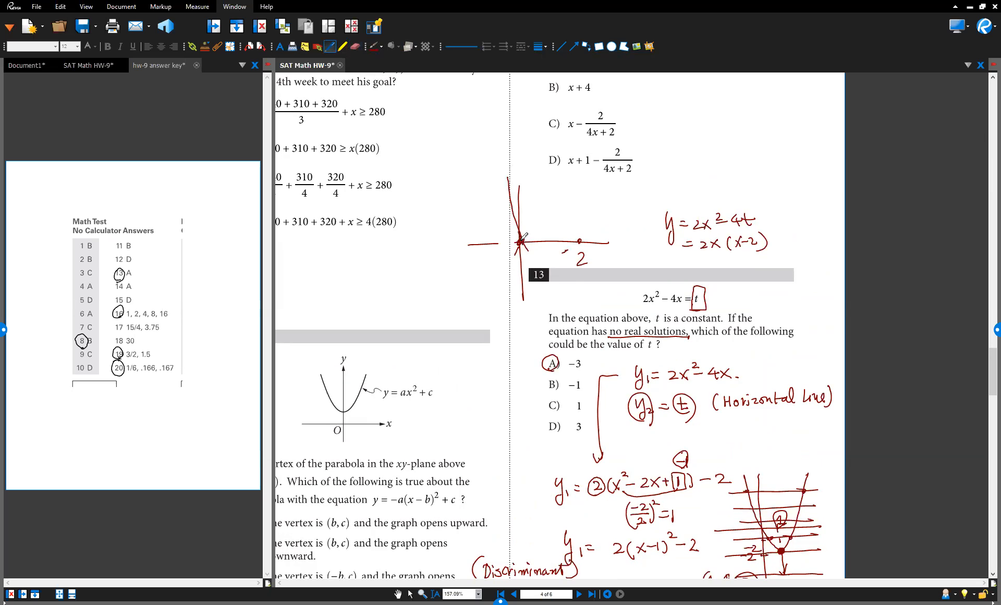
Sketch the parabola through 0 and 2, compute f(1) = −2, circle A, and add a circled note.
{"action": "left_click_drag", "start_coordinate": [520, 240], "coordinate": [592, 188]}
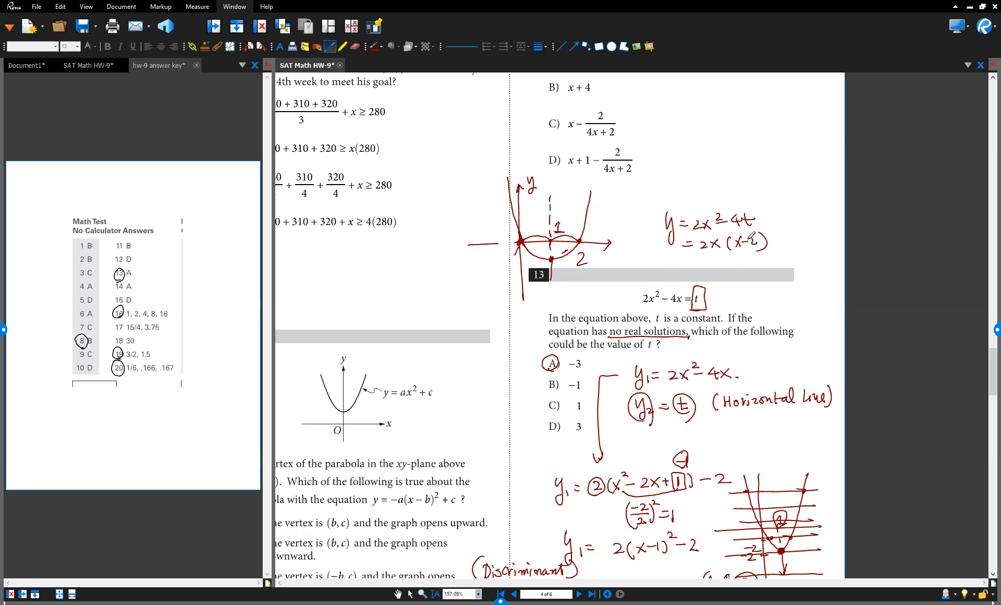
{"action": "left_click_drag", "start_coordinate": [616, 265], "coordinate": [671, 261]}
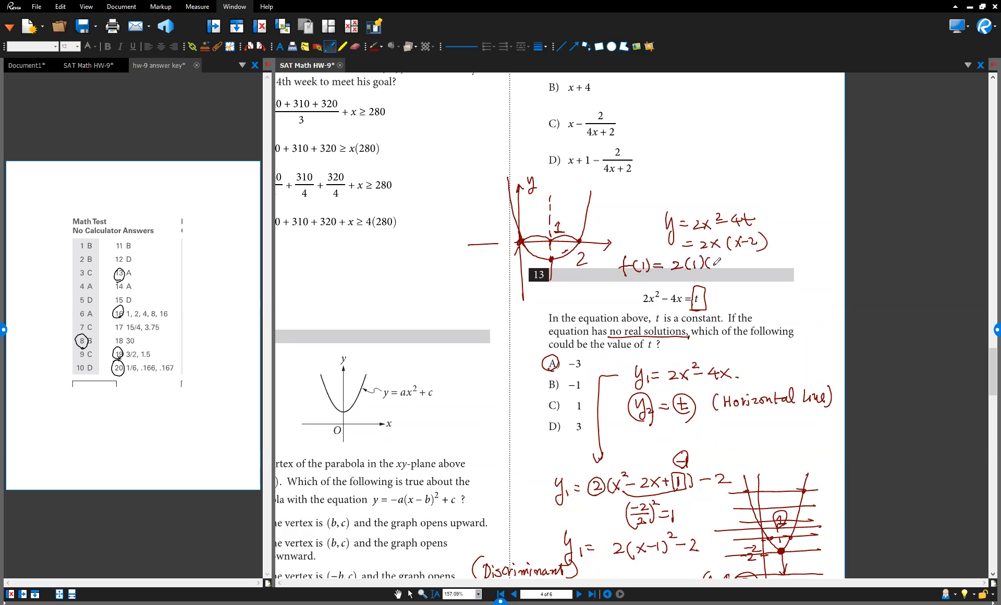
{"action": "left_click_drag", "start_coordinate": [715, 262], "coordinate": [756, 261]}
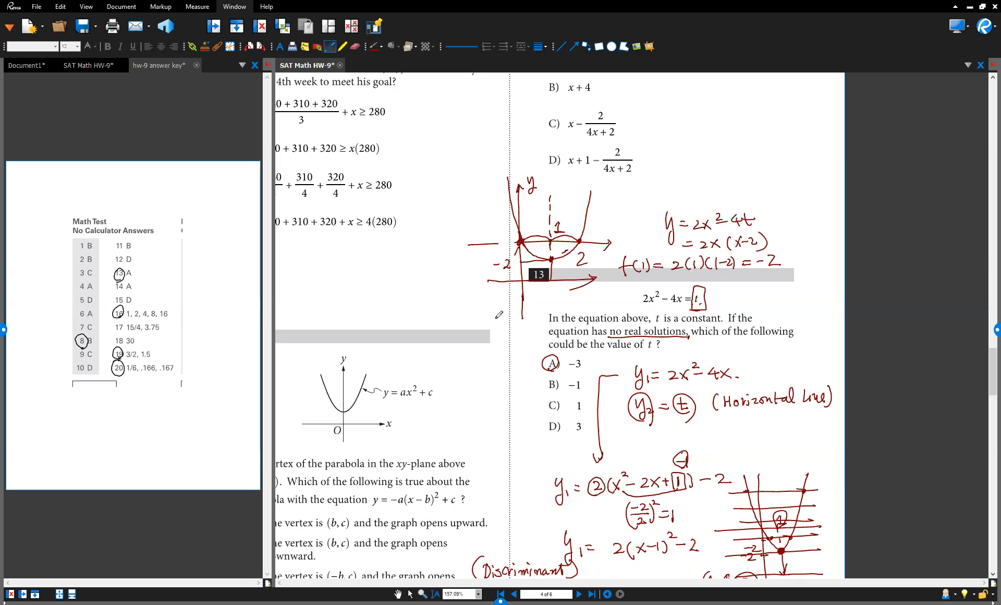
{"action": "left_click_drag", "start_coordinate": [539, 361], "coordinate": [562, 377]}
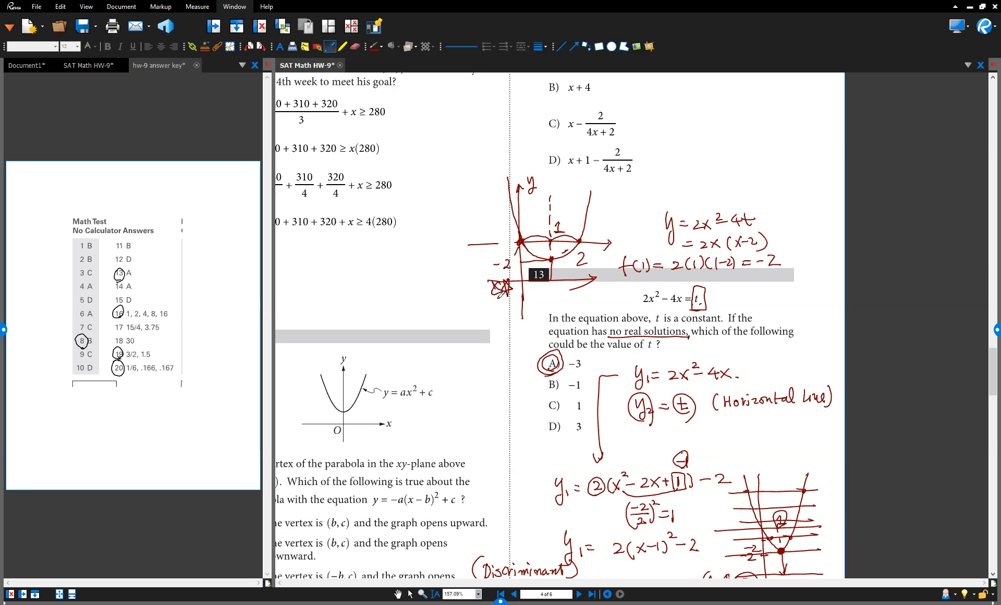
{"action": "left_click_drag", "start_coordinate": [486, 290], "coordinate": [511, 291]}
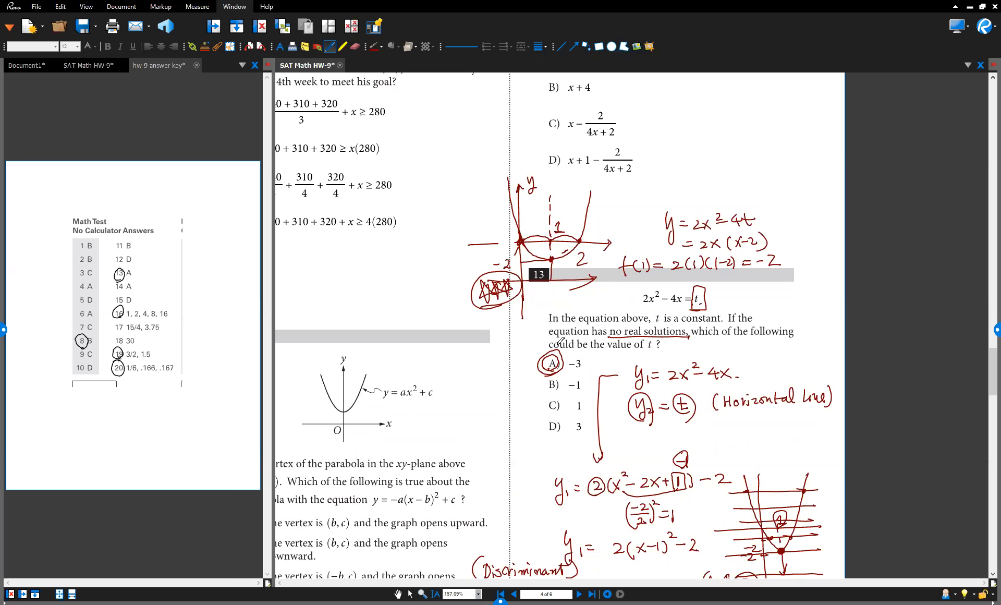
On question 16, circle 16 and derive a = 2, b/4 = 4, b = 16.
{"action": "scroll", "scroll_direction": "down", "scroll_amount": 3}
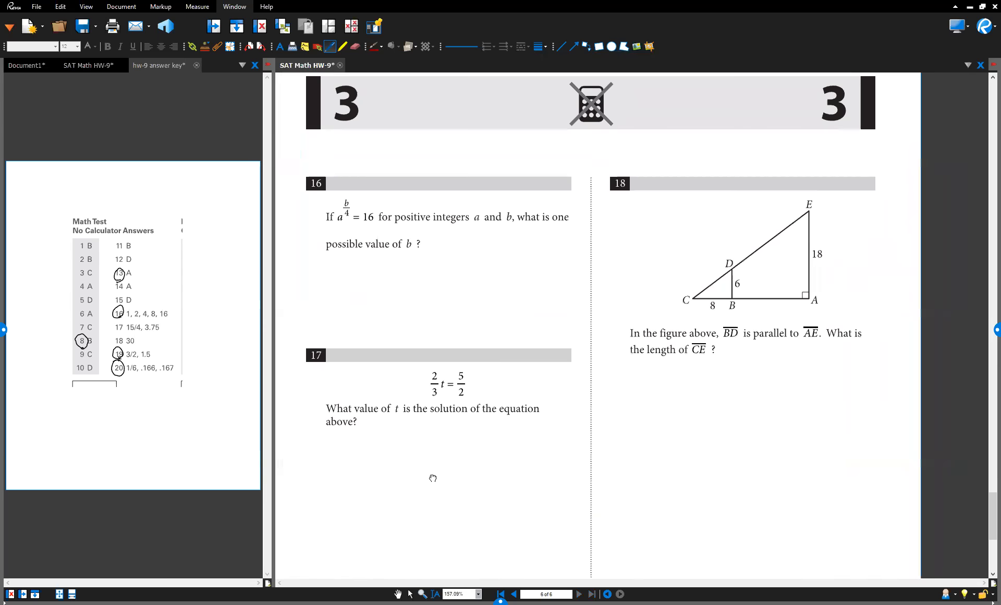
{"action": "scroll", "scroll_direction": "down", "scroll_amount": 3}
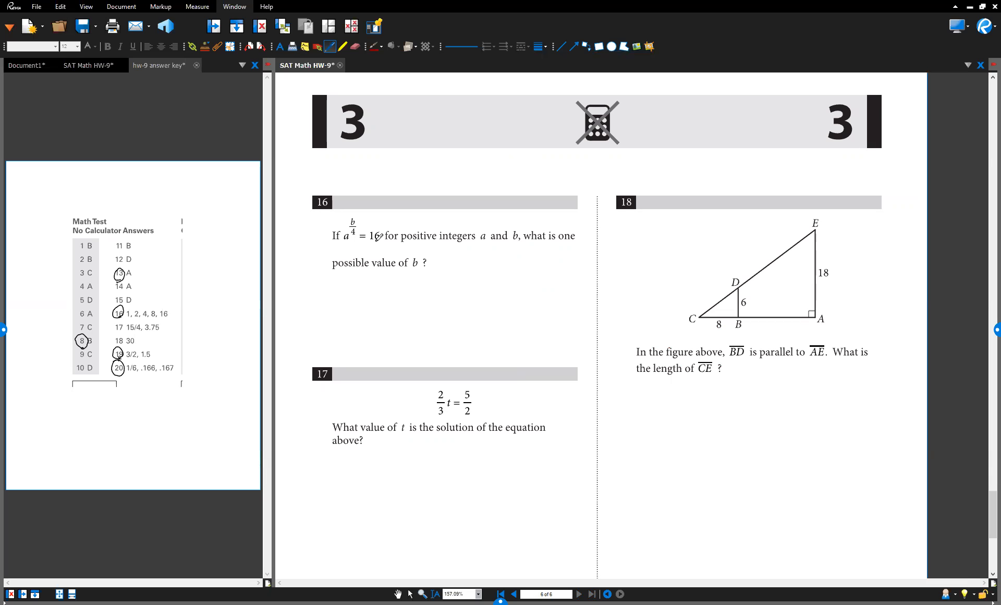
{"action": "left_click_drag", "start_coordinate": [364, 236], "coordinate": [383, 236]}
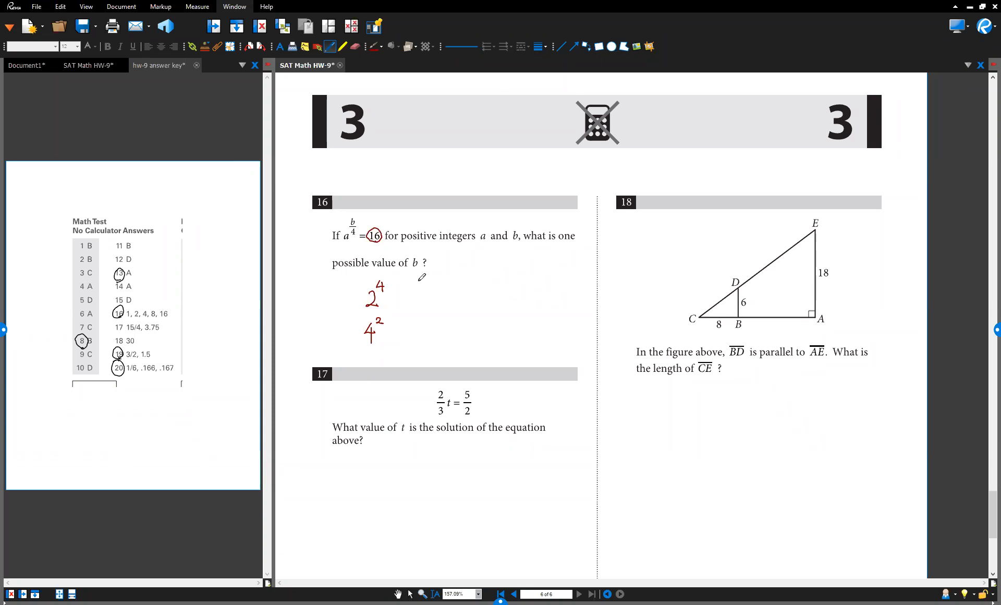
{"action": "left_click_drag", "start_coordinate": [414, 304], "coordinate": [415, 290]}
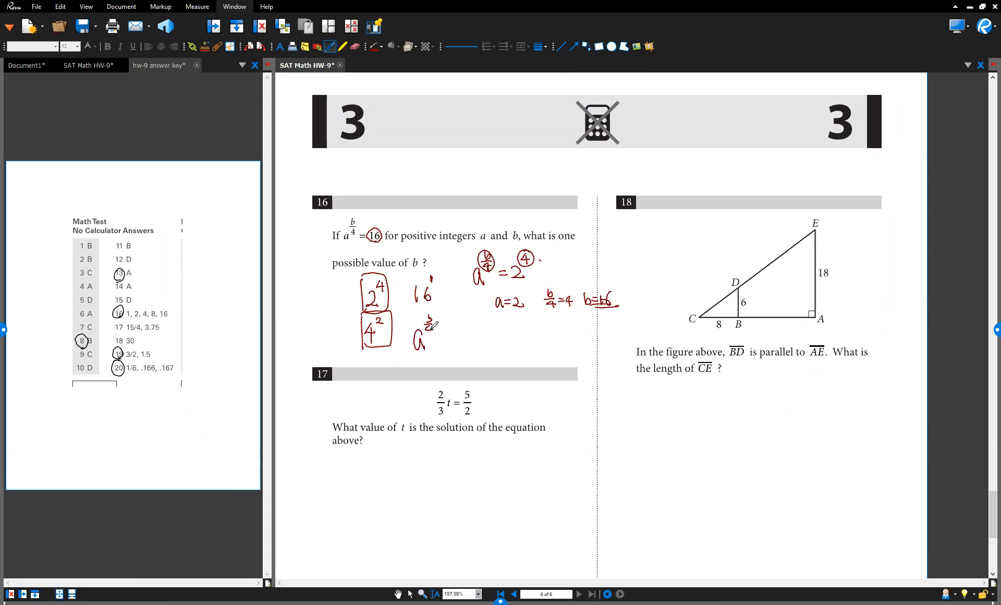
Handwrite question 16's a = 4 case with b/4 = 2, box b = 8, circle 16.
{"action": "left_click_drag", "start_coordinate": [427, 338], "coordinate": [460, 338]}
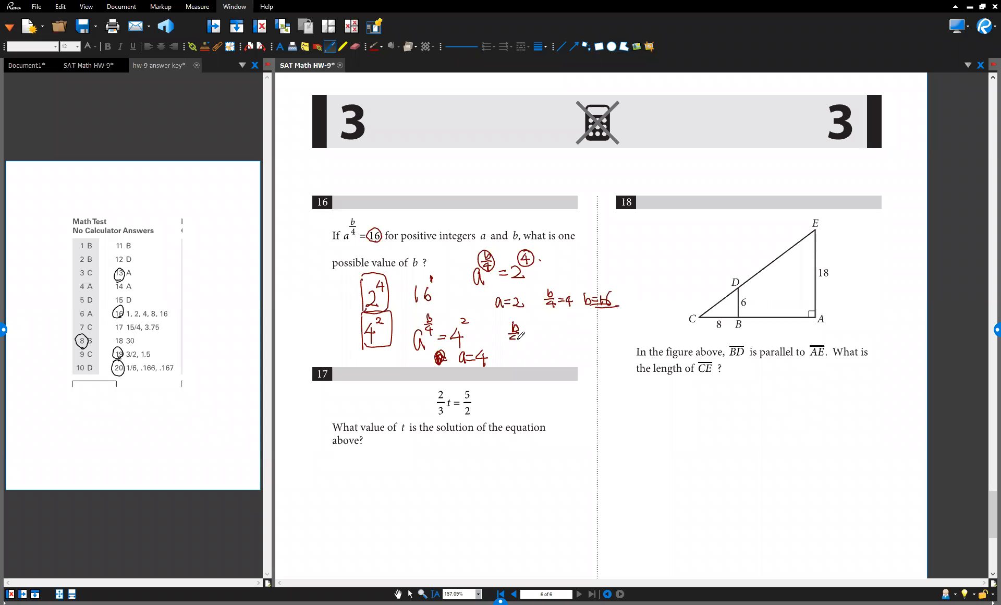
{"action": "left_click_drag", "start_coordinate": [510, 337], "coordinate": [536, 332]}
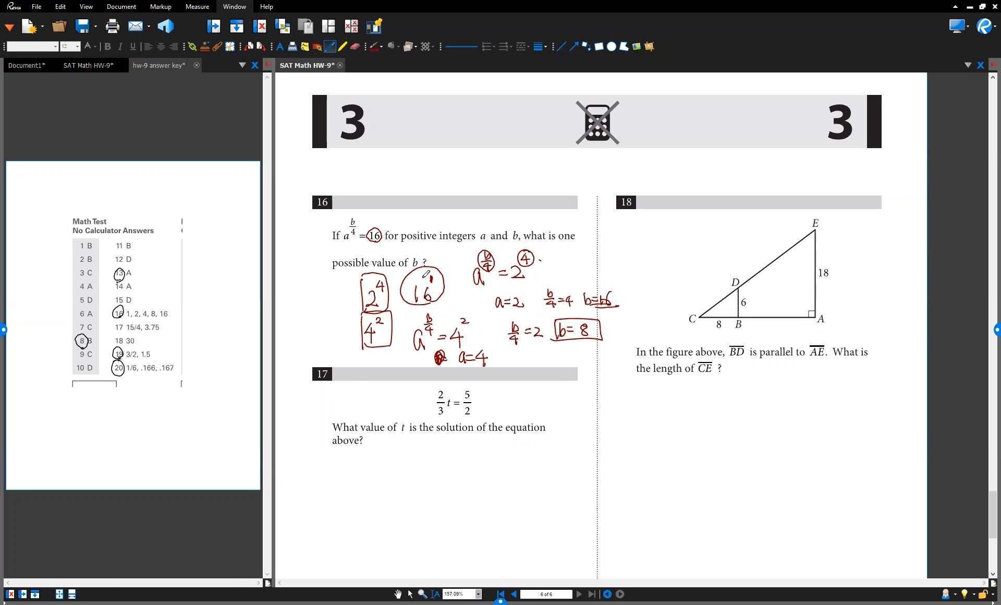
{"action": "mouse_move", "coordinate": [409, 220]}
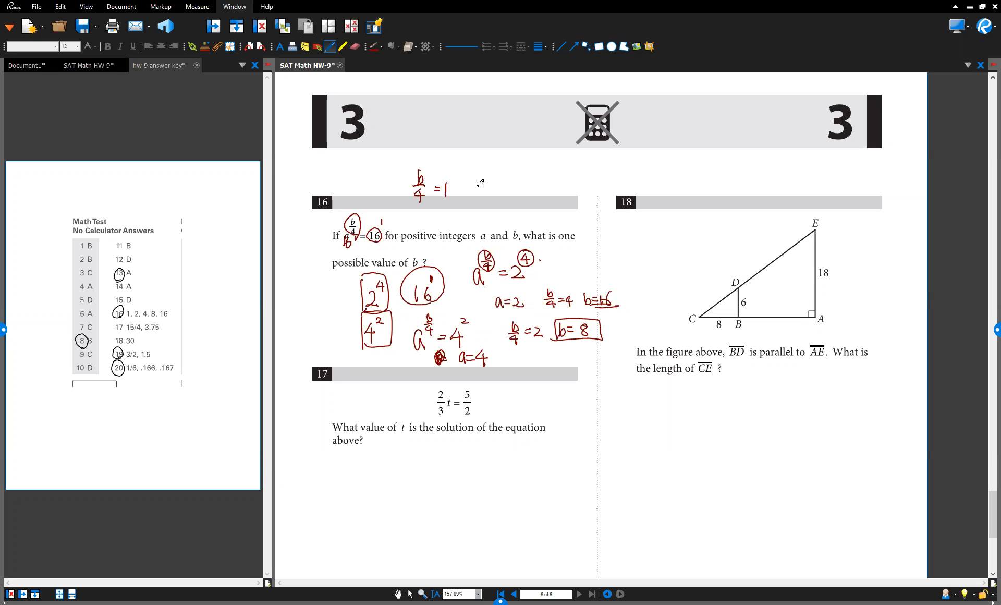
Circle the b/4 exponent and write b/4 = 1 above question 16's header.
{"action": "left_click_drag", "start_coordinate": [476, 195], "coordinate": [504, 191]}
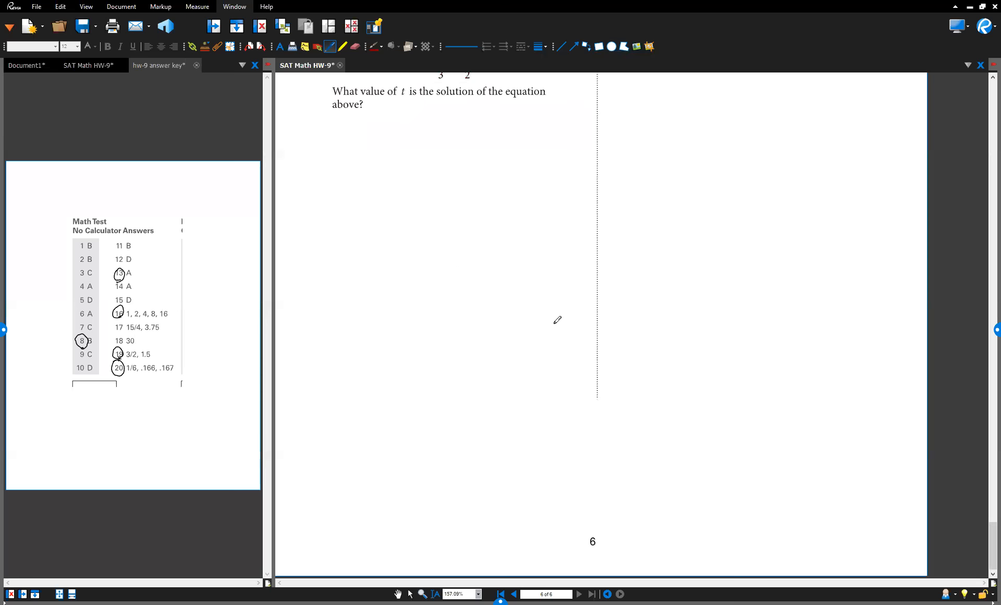
{"action": "scroll", "scroll_direction": "down", "scroll_amount": 3}
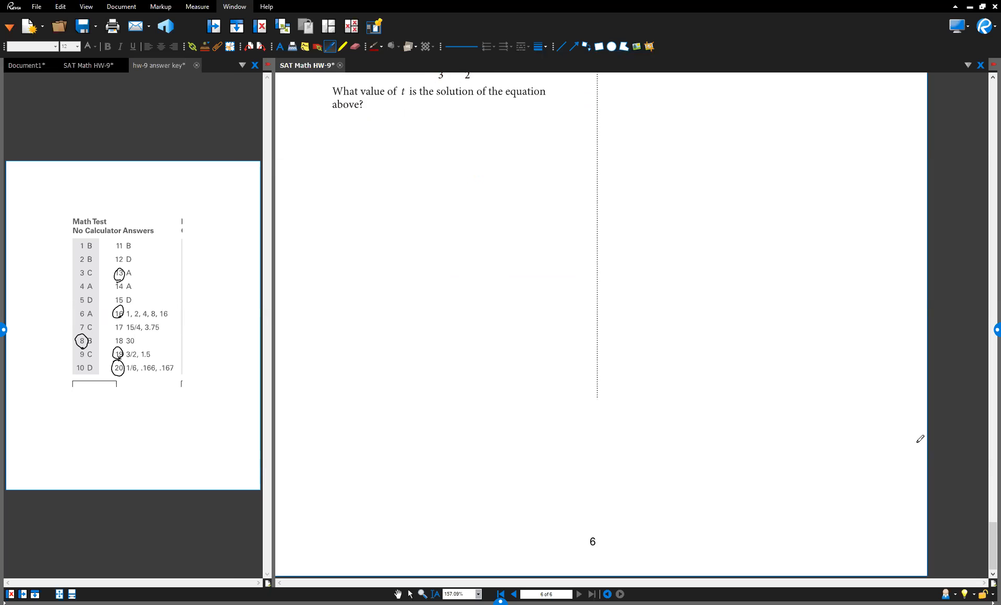
{"action": "mouse_move", "coordinate": [548, 304]}
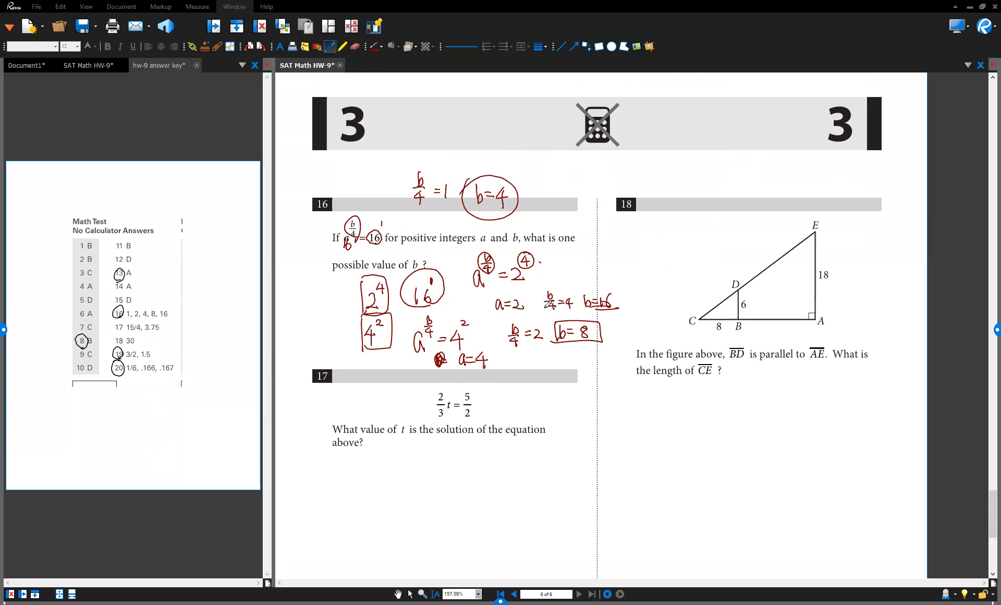
{"action": "left_click", "coordinate": [513, 594]}
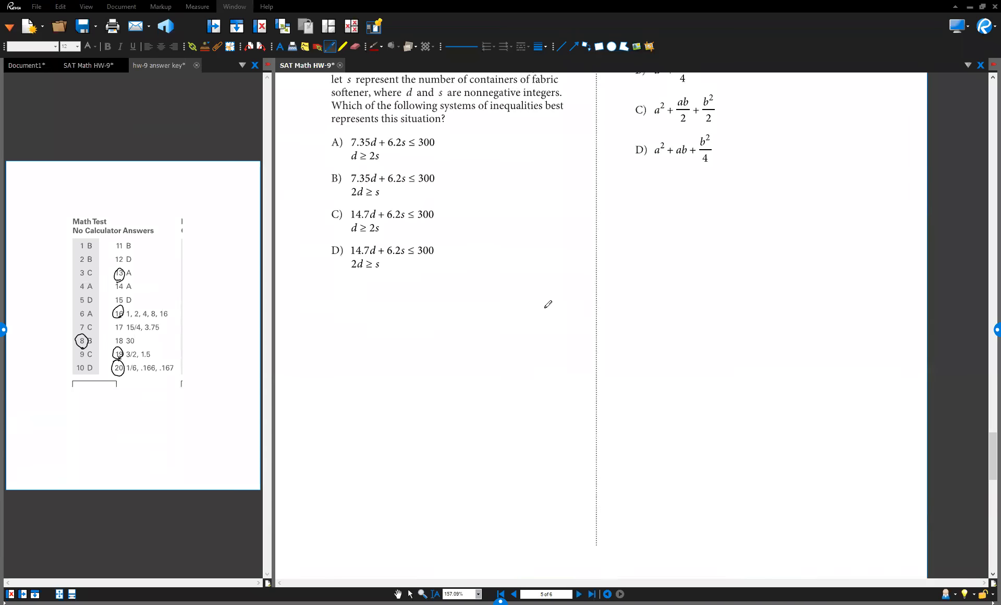
{"action": "scroll", "scroll_direction": "down", "scroll_amount": 3}
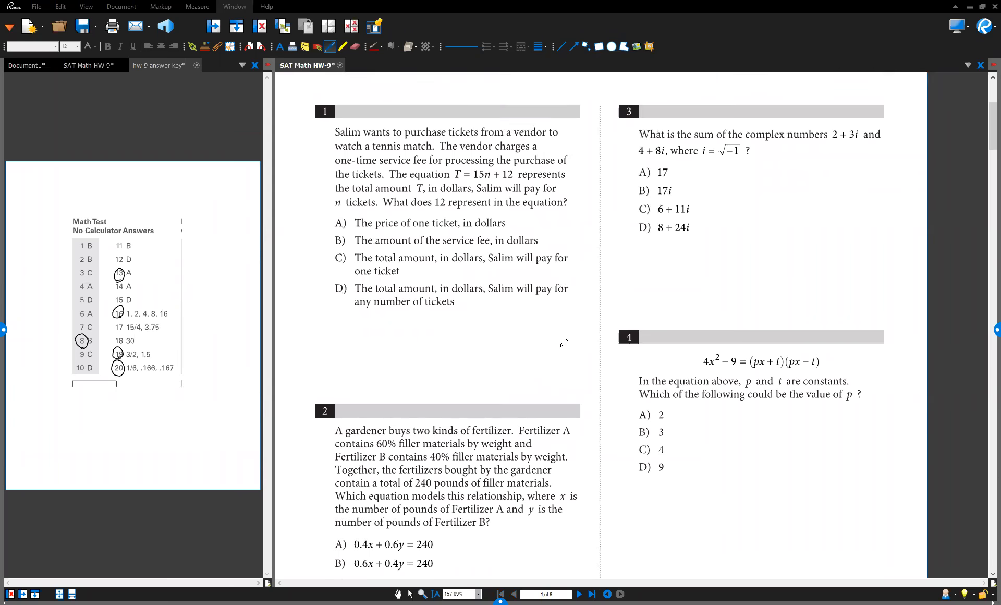
{"action": "scroll", "scroll_direction": "down", "scroll_amount": 3}
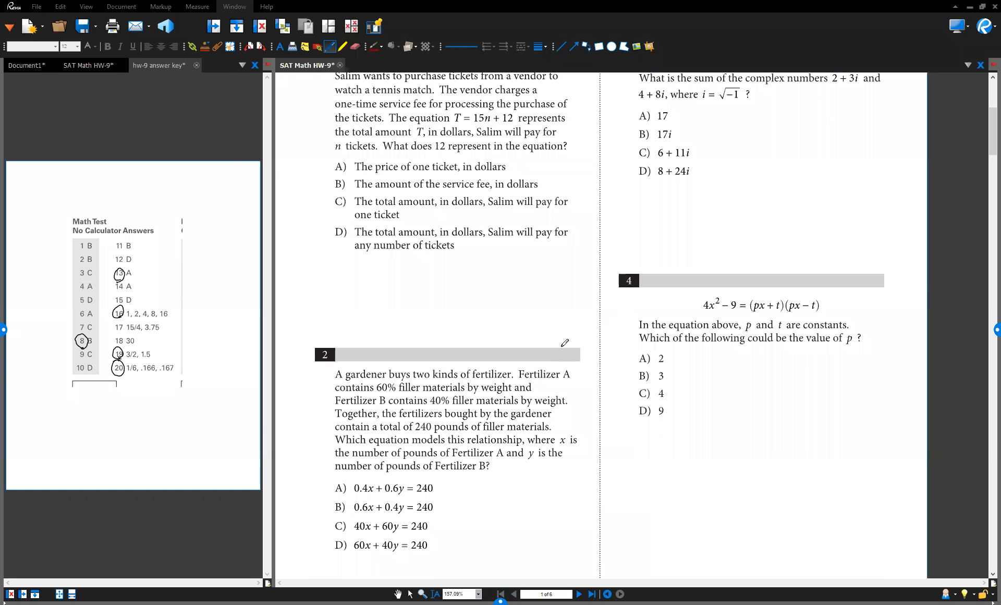
{"action": "scroll", "scroll_direction": "down", "scroll_amount": 3}
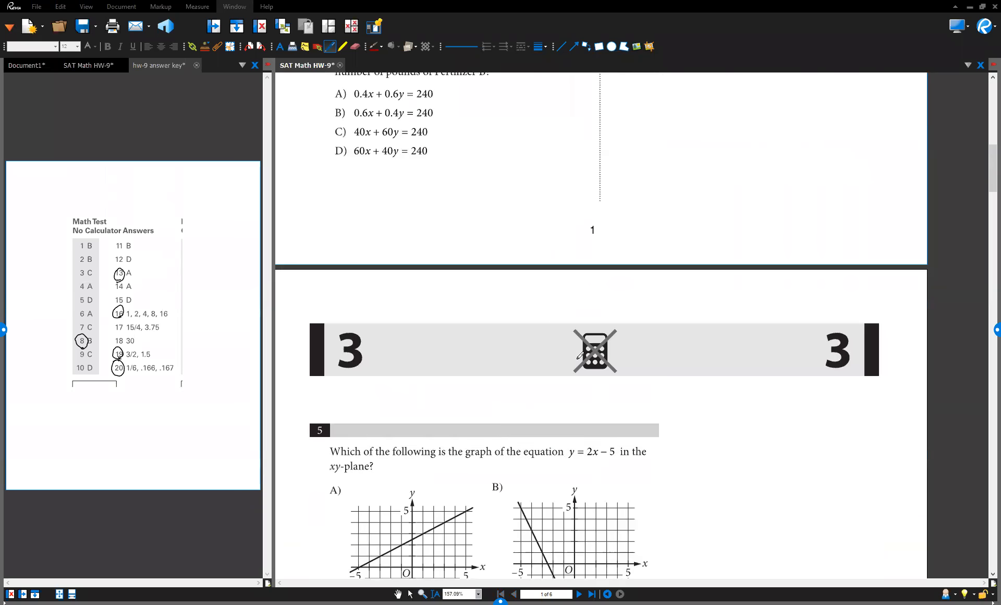
{"action": "scroll", "scroll_direction": "down", "scroll_amount": 3}
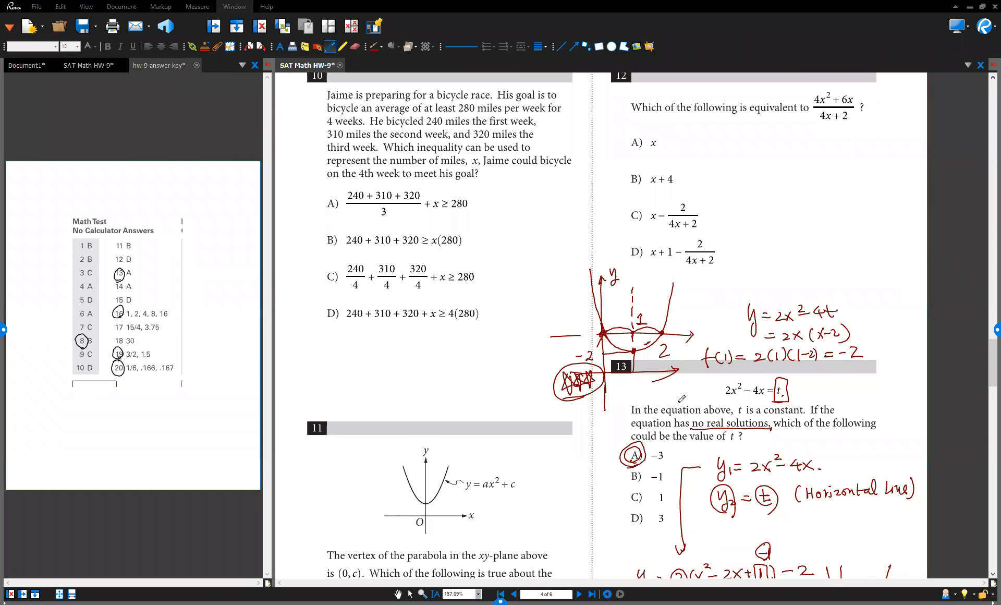
{"action": "scroll", "scroll_direction": "down", "scroll_amount": 3}
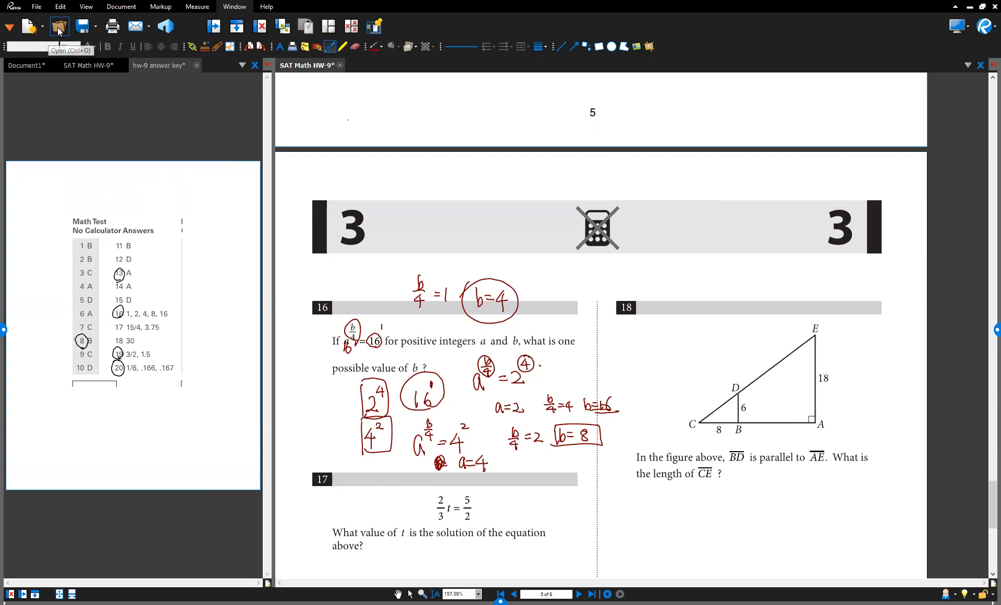
Browse Documents > 2021 Summer program > SAT Math > session 10 folders without opening a file.
{"action": "left_click", "coordinate": [59, 26]}
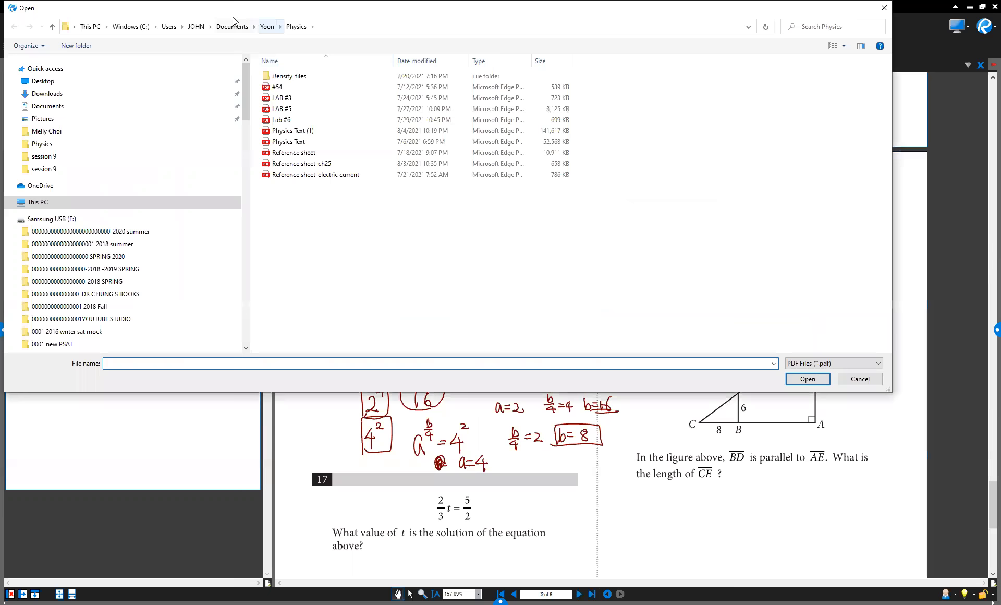
{"action": "left_click", "coordinate": [231, 26]}
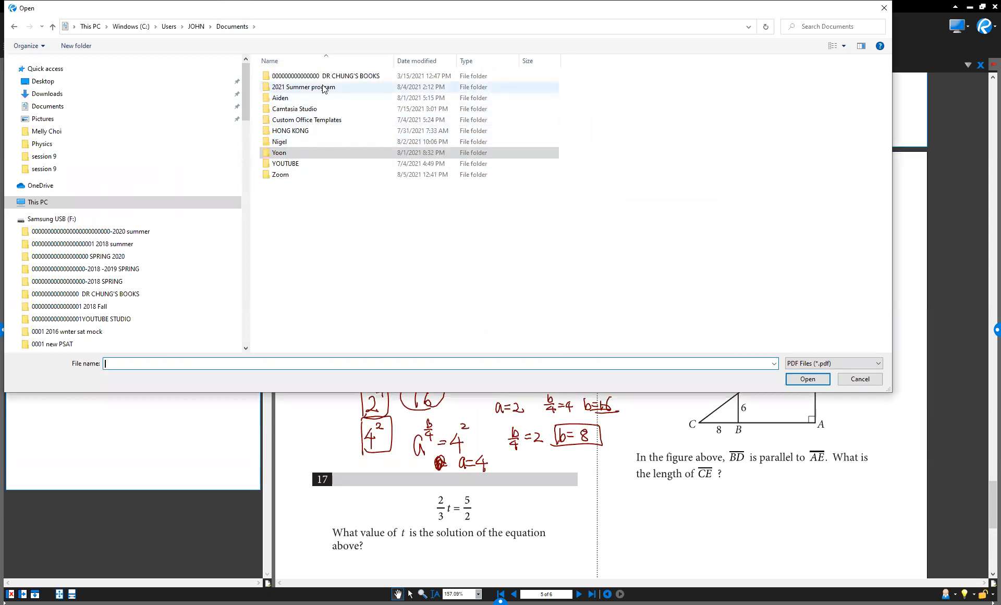
{"action": "double_click", "coordinate": [304, 87]}
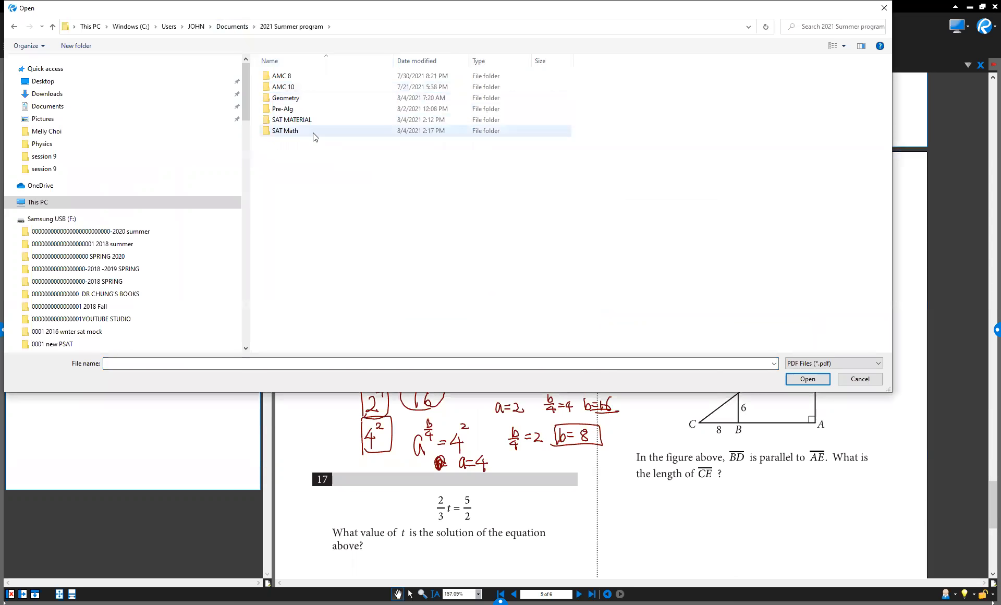
{"action": "double_click", "coordinate": [285, 131]}
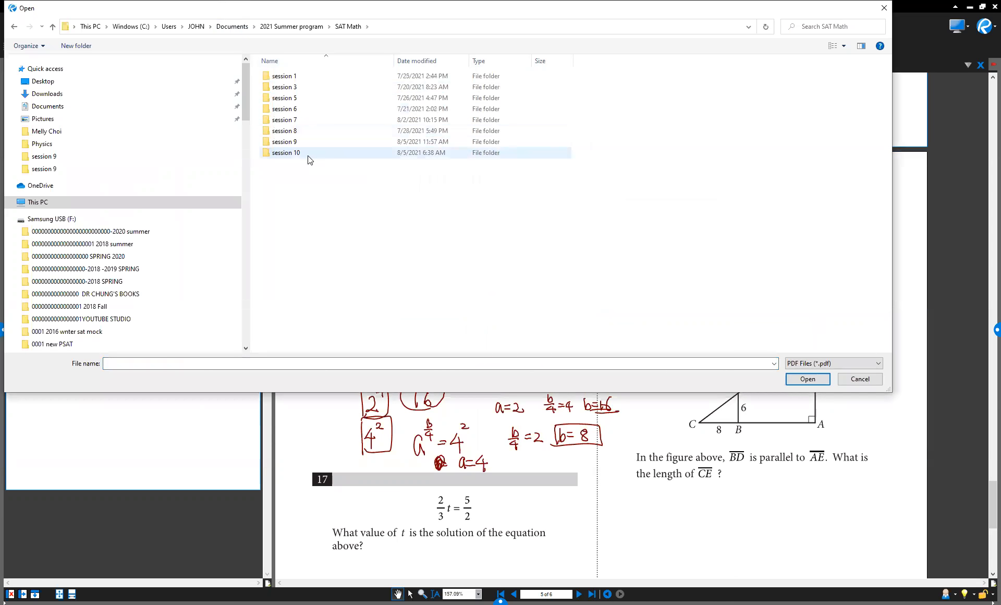
{"action": "double_click", "coordinate": [285, 152]}
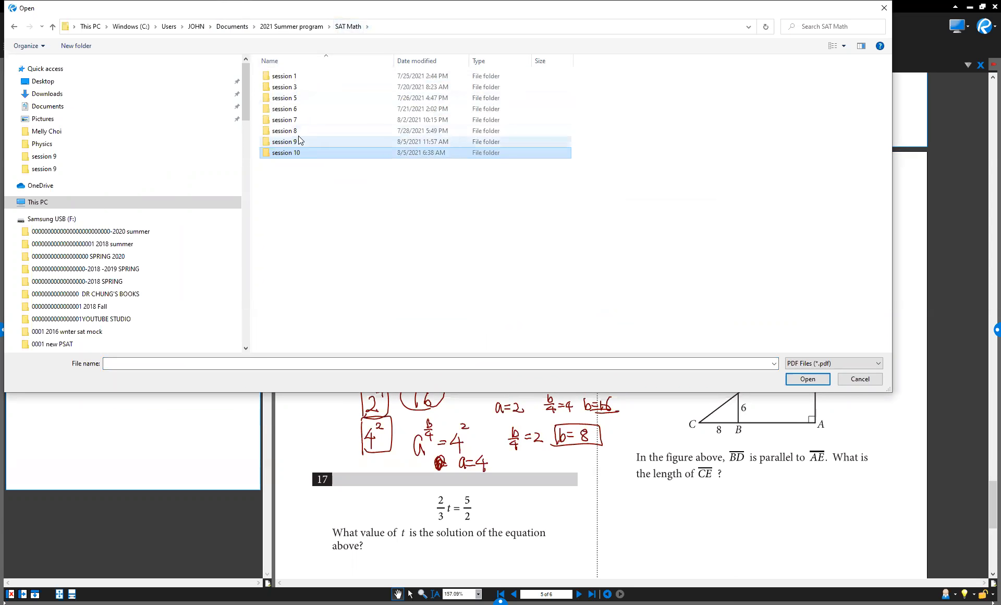
{"action": "double_click", "coordinate": [285, 141]}
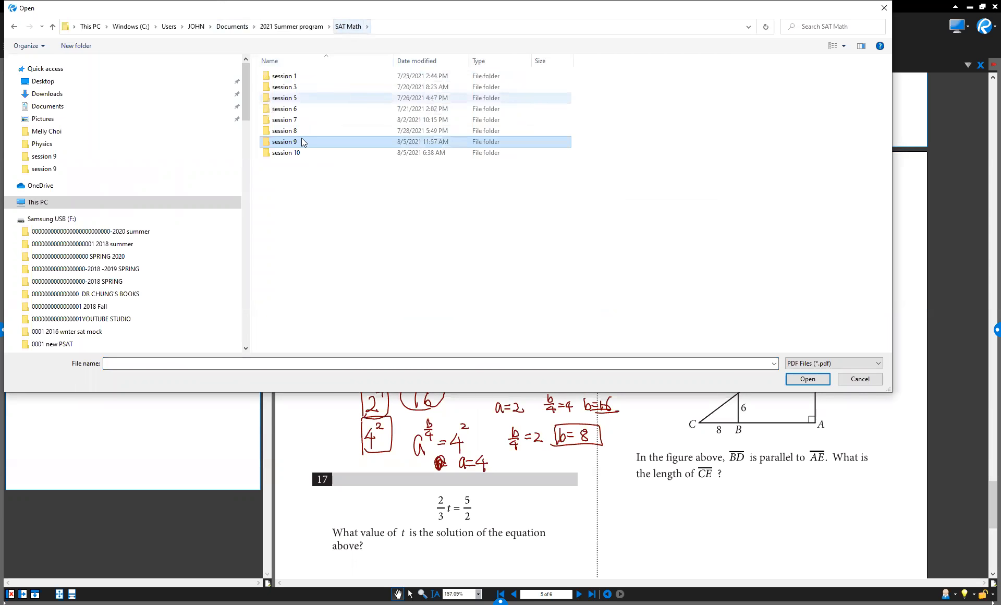
{"action": "double_click", "coordinate": [285, 130]}
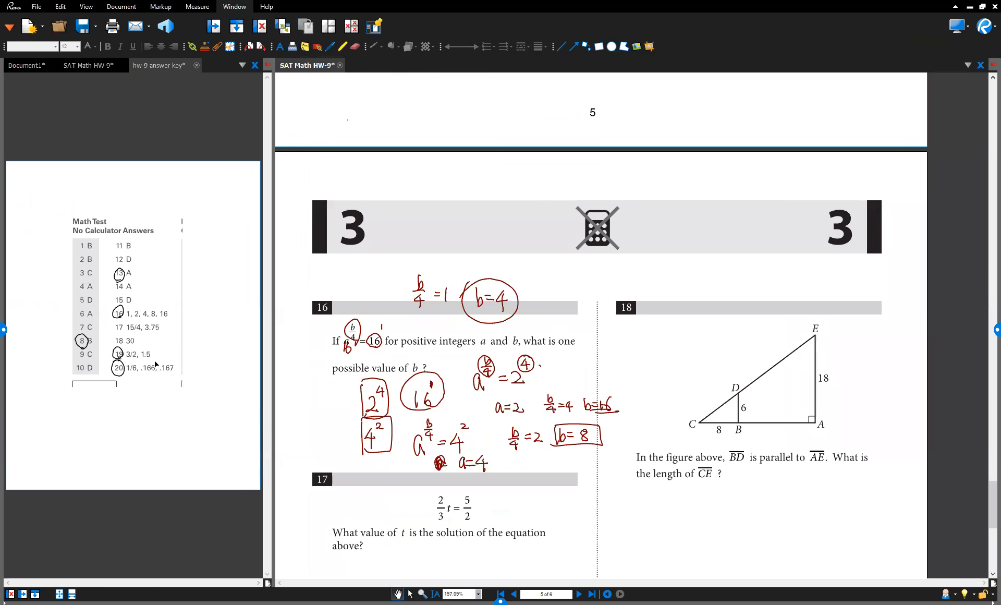
Scroll down to page 6, where question 17's equation ends.
{"action": "scroll", "scroll_direction": "down", "scroll_amount": 3}
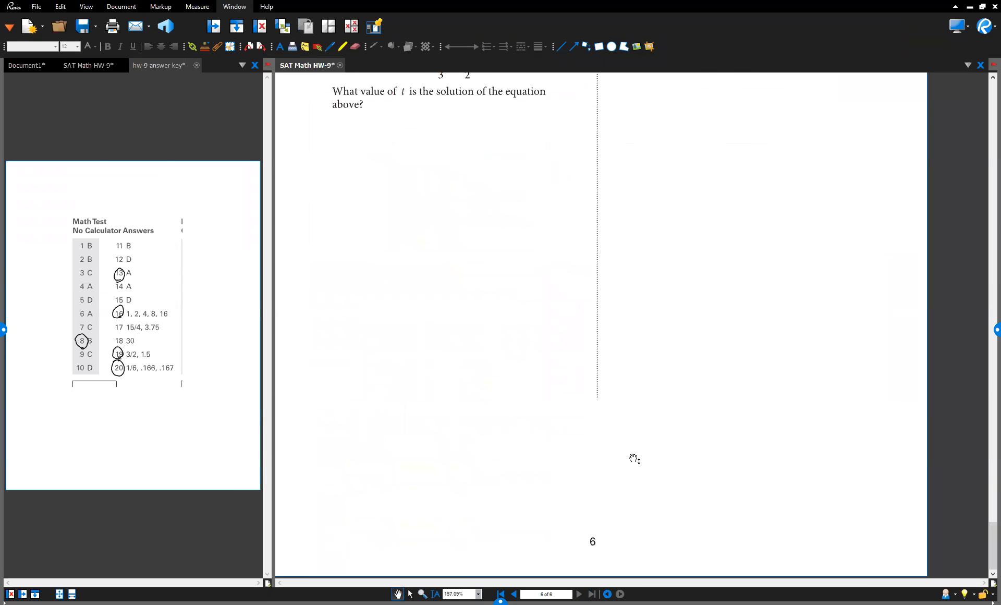
{"action": "mouse_move", "coordinate": [297, 372]}
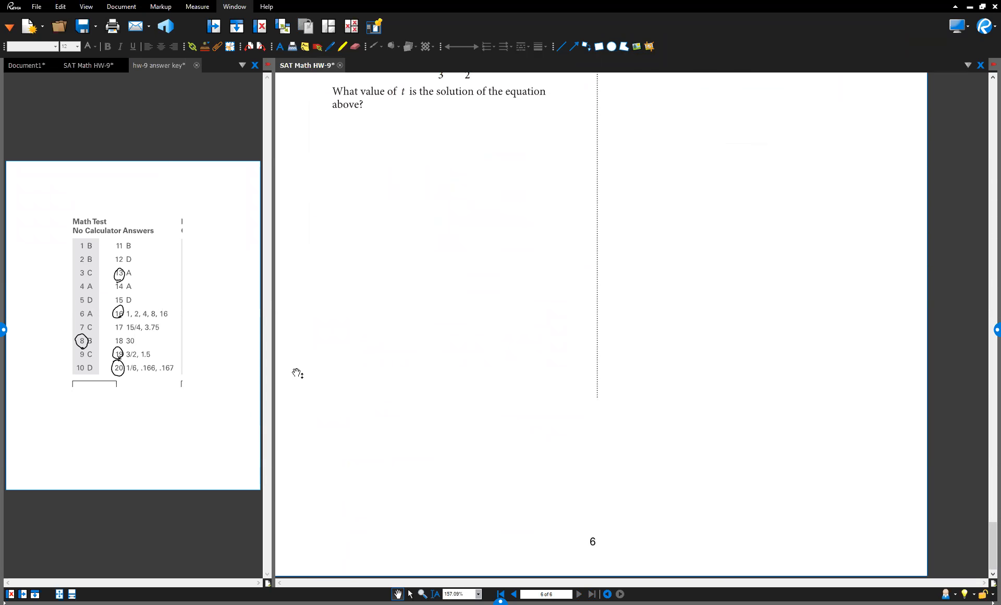
{"action": "mouse_move", "coordinate": [367, 329]}
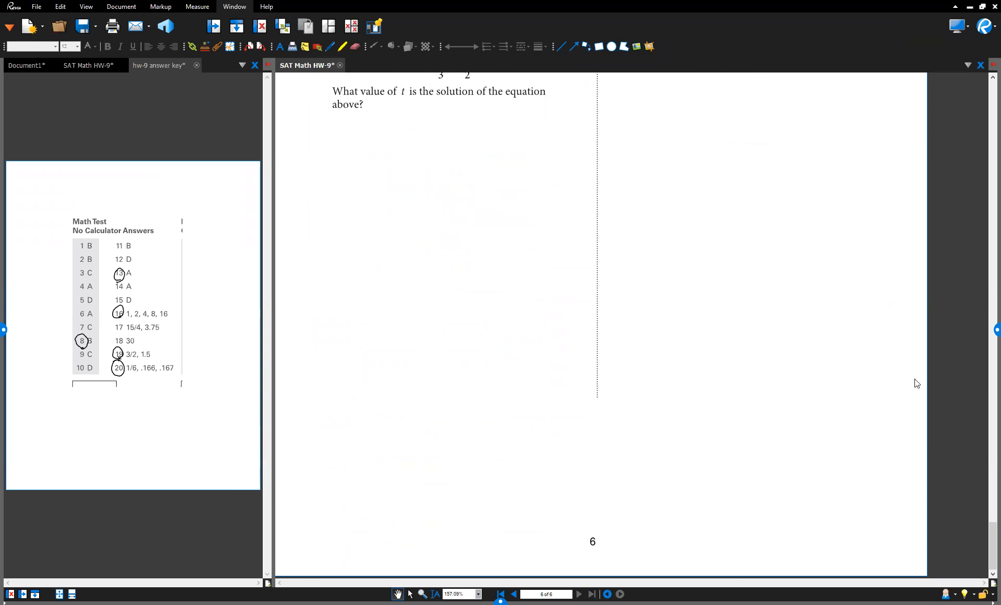
{"action": "mouse_move", "coordinate": [898, 391]}
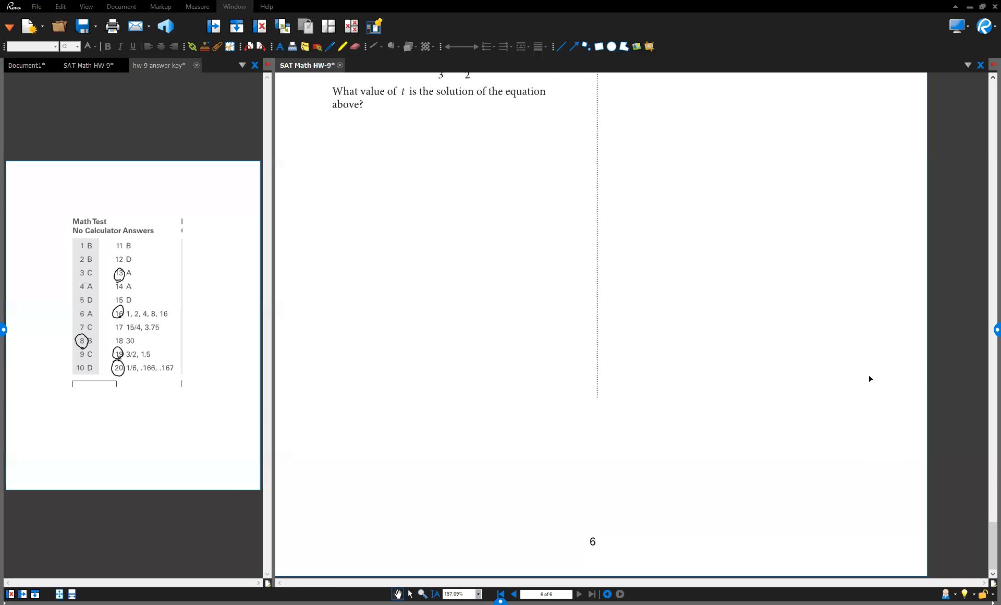
{"action": "mouse_move", "coordinate": [377, 134]}
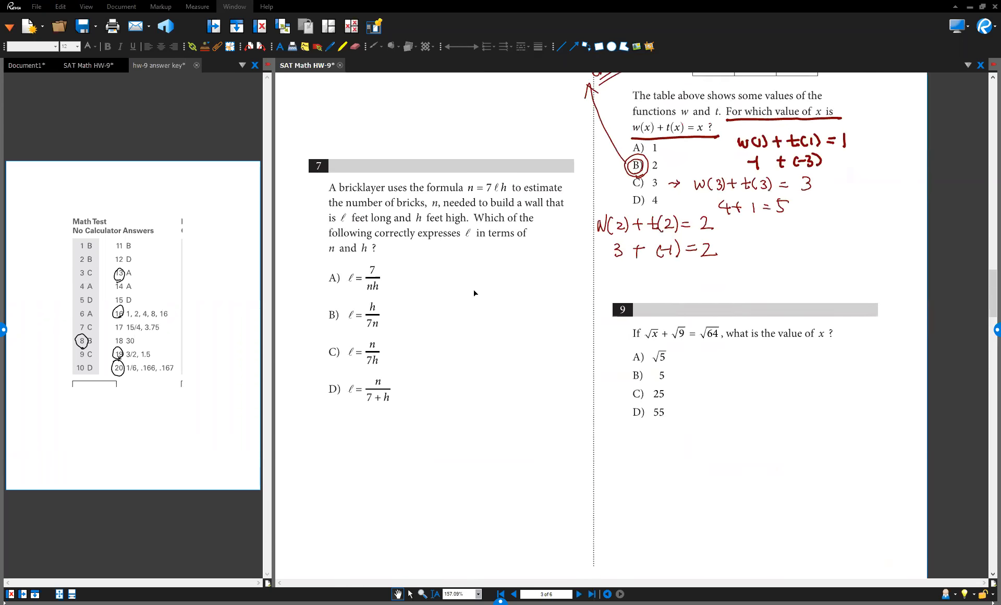
Scroll through the HW-9 worksheet from page 1 to the bottom of page 6.
{"action": "scroll", "scroll_direction": "down", "scroll_amount": 3}
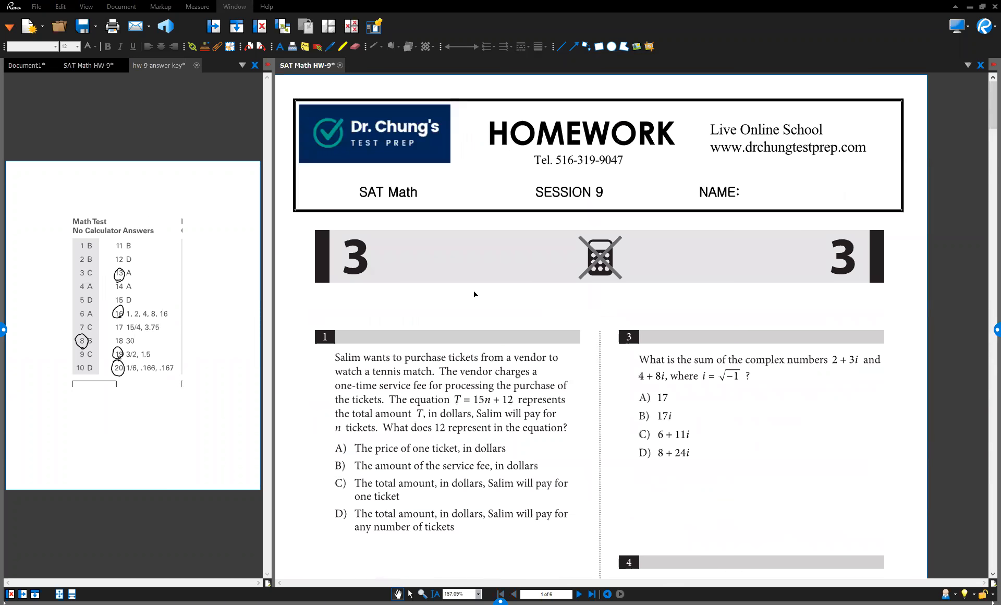
{"action": "mouse_move", "coordinate": [583, 281]}
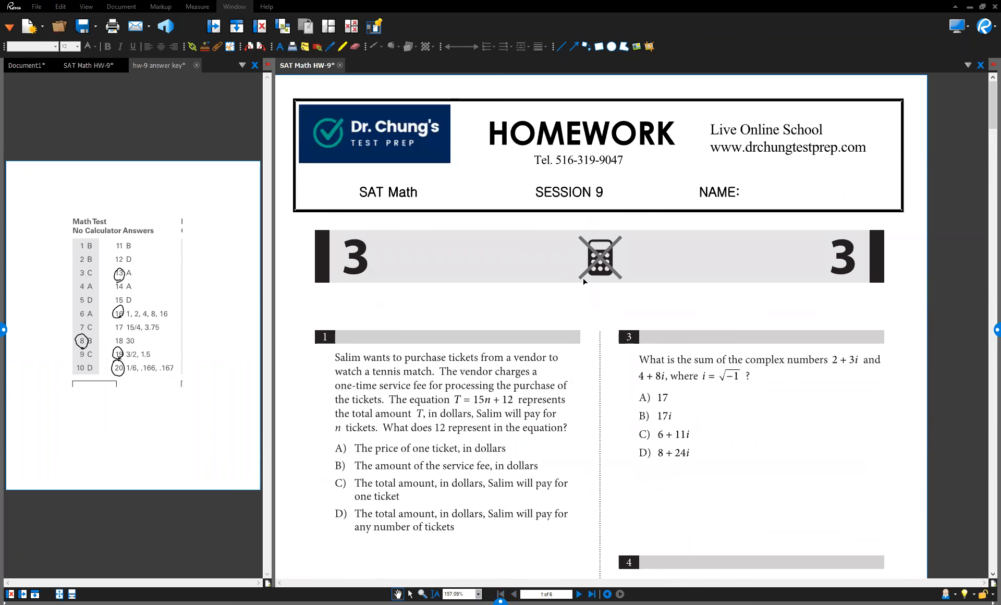
{"action": "mouse_move", "coordinate": [555, 339]}
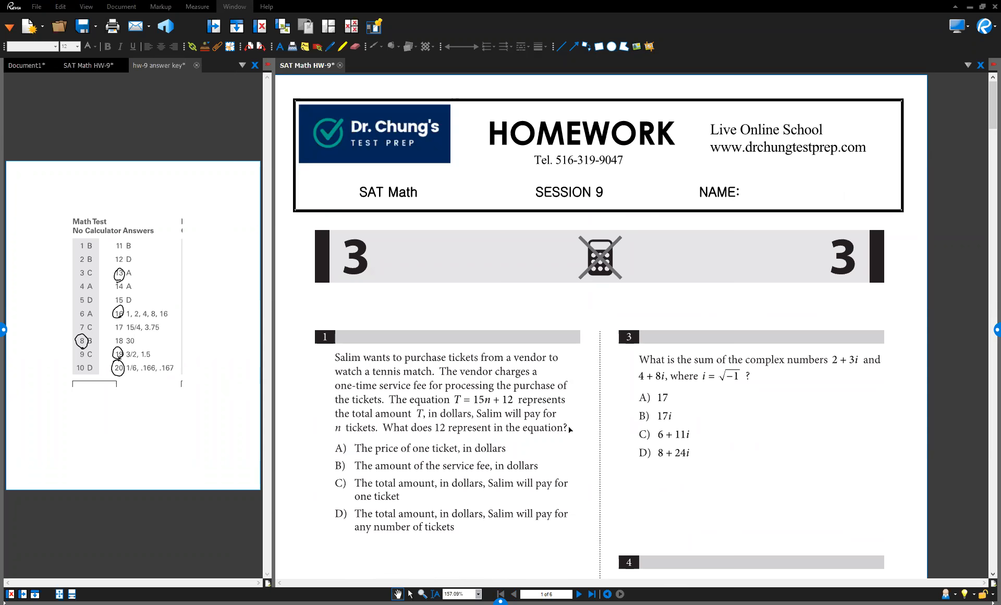
{"action": "scroll", "scroll_direction": "down", "scroll_amount": 3}
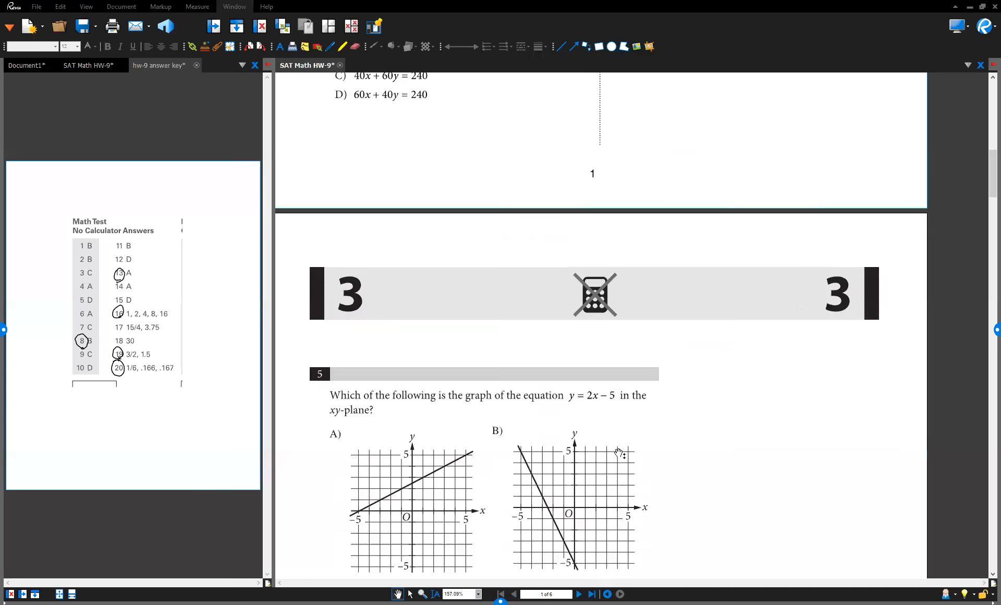
{"action": "scroll", "scroll_direction": "down", "scroll_amount": 3}
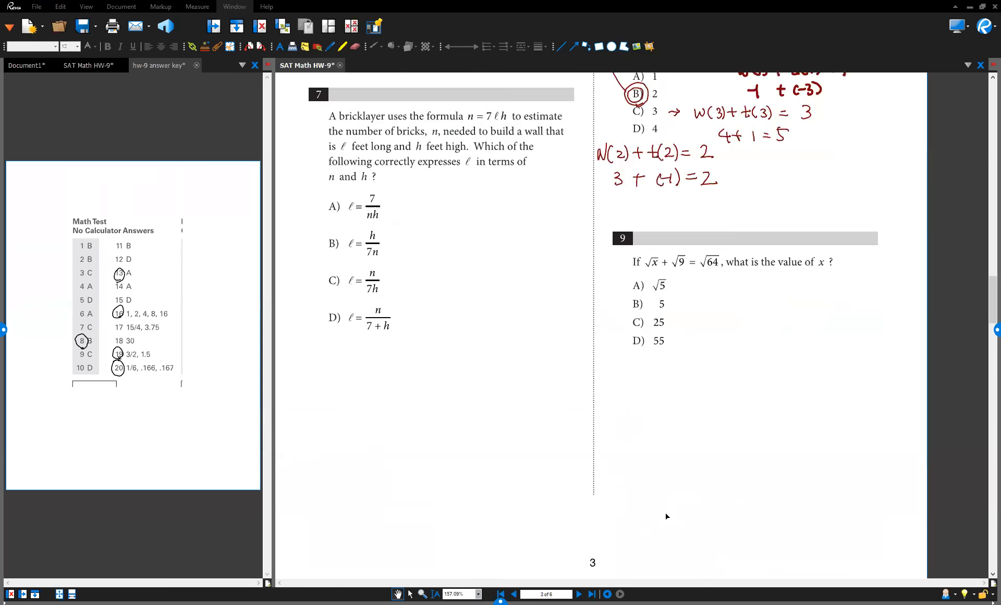
{"action": "scroll", "scroll_direction": "down", "scroll_amount": 3}
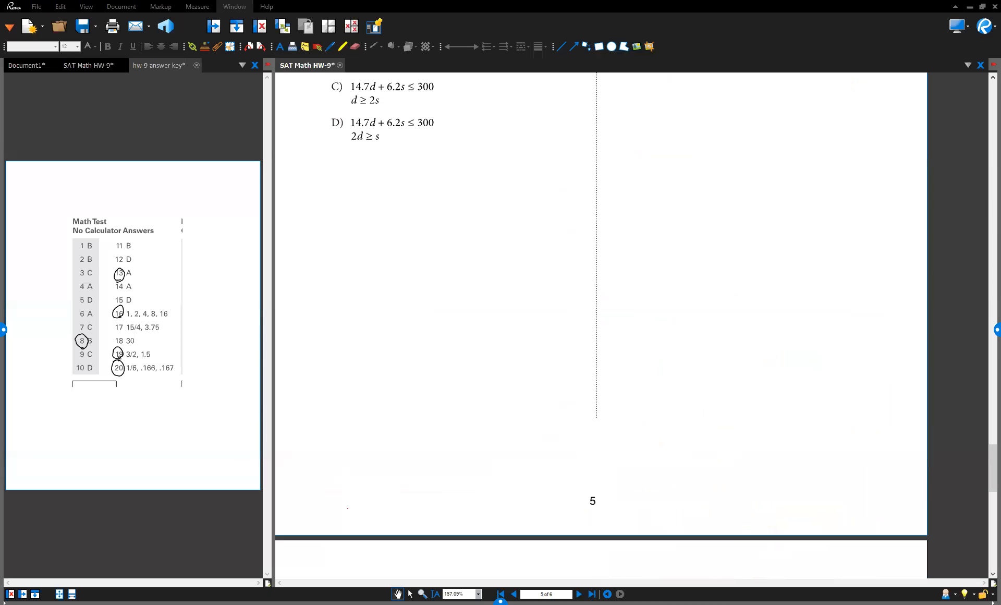
{"action": "scroll", "scroll_direction": "down", "scroll_amount": 3}
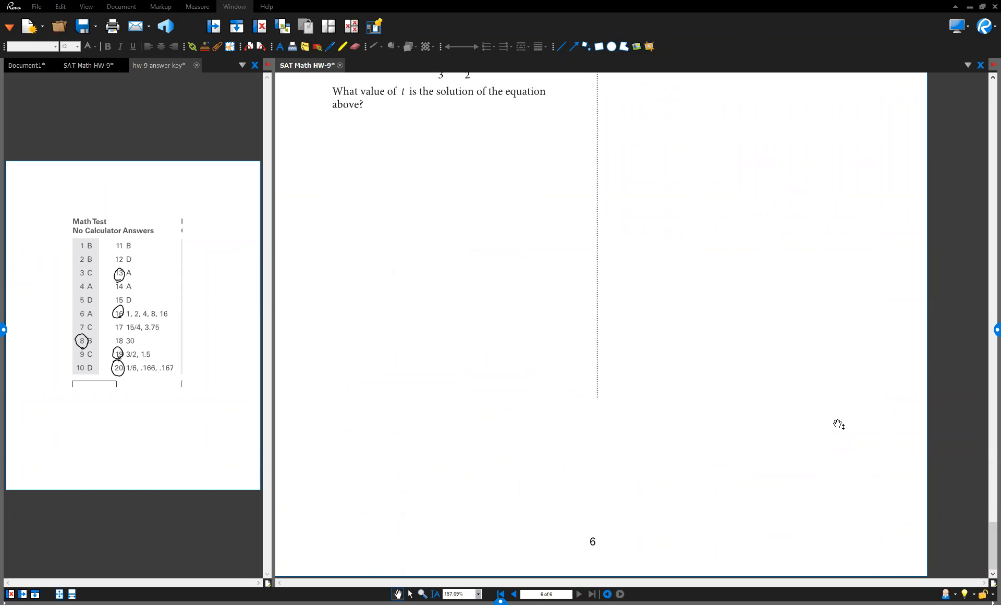
{"action": "mouse_move", "coordinate": [312, 355]}
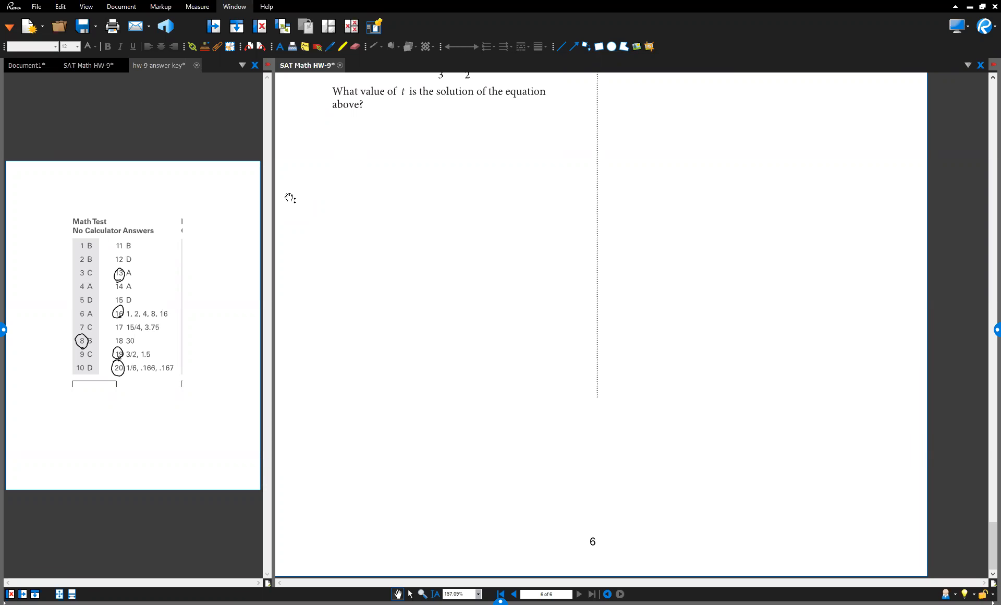
{"action": "mouse_move", "coordinate": [296, 224]}
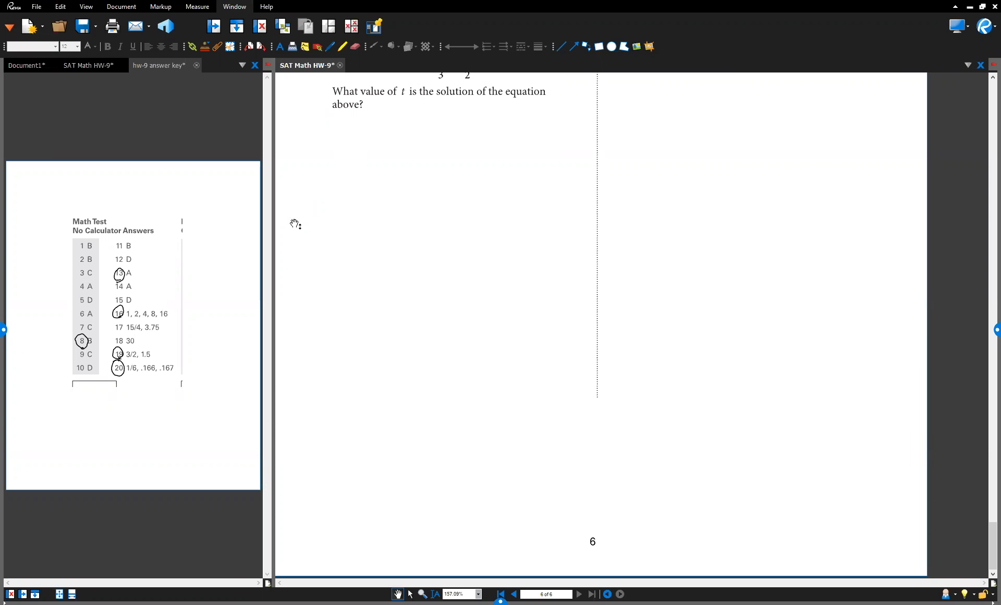
{"action": "mouse_move", "coordinate": [294, 213]}
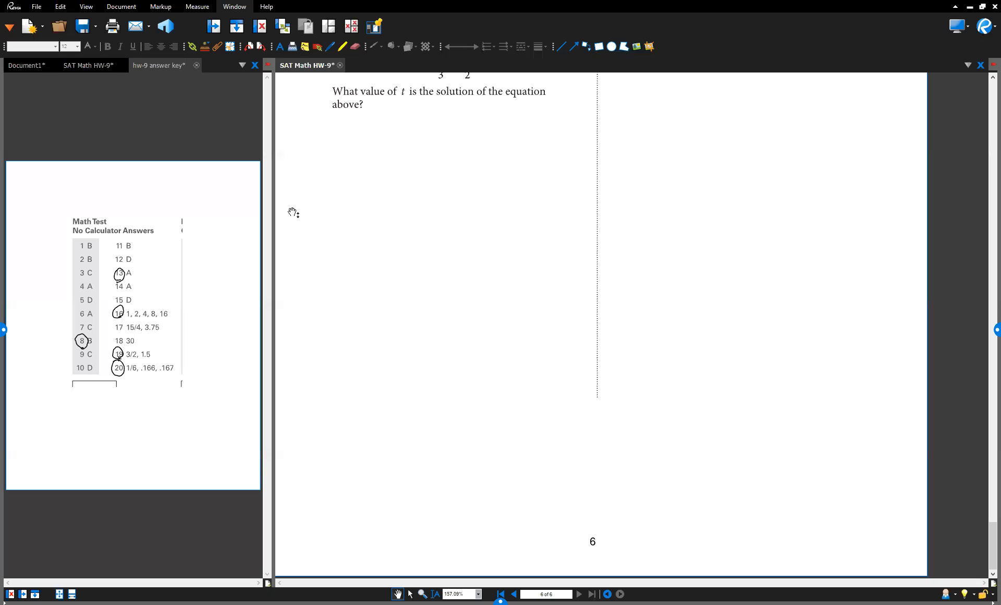
{"action": "mouse_move", "coordinate": [637, 428]}
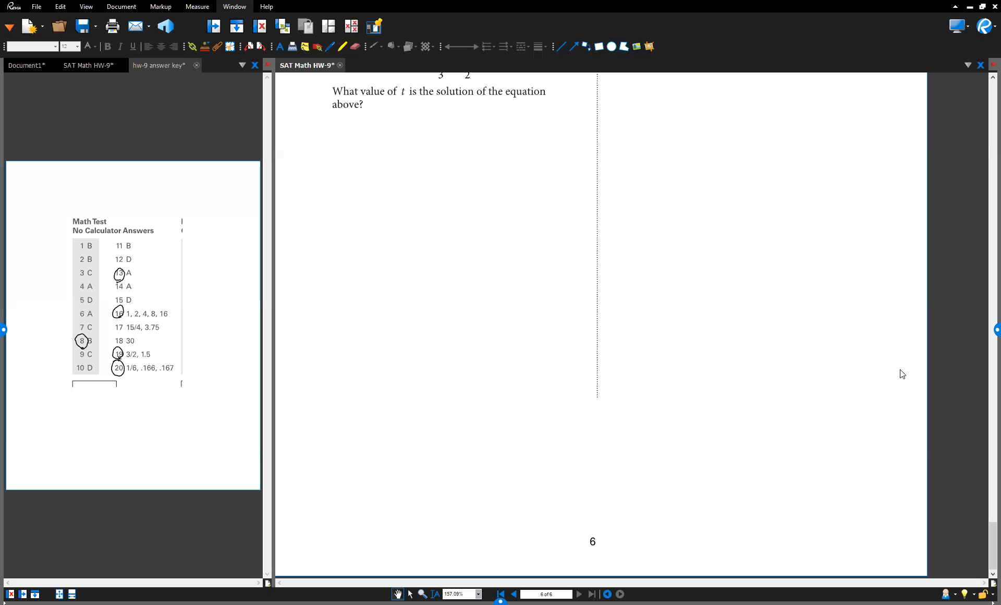
{"action": "mouse_move", "coordinate": [196, 391]}
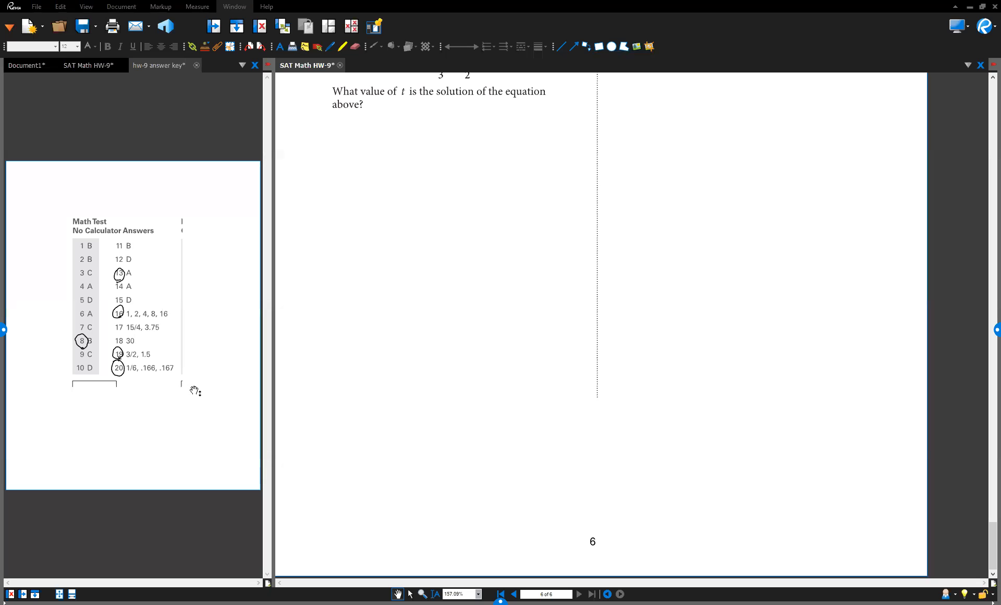
{"action": "mouse_move", "coordinate": [141, 421]}
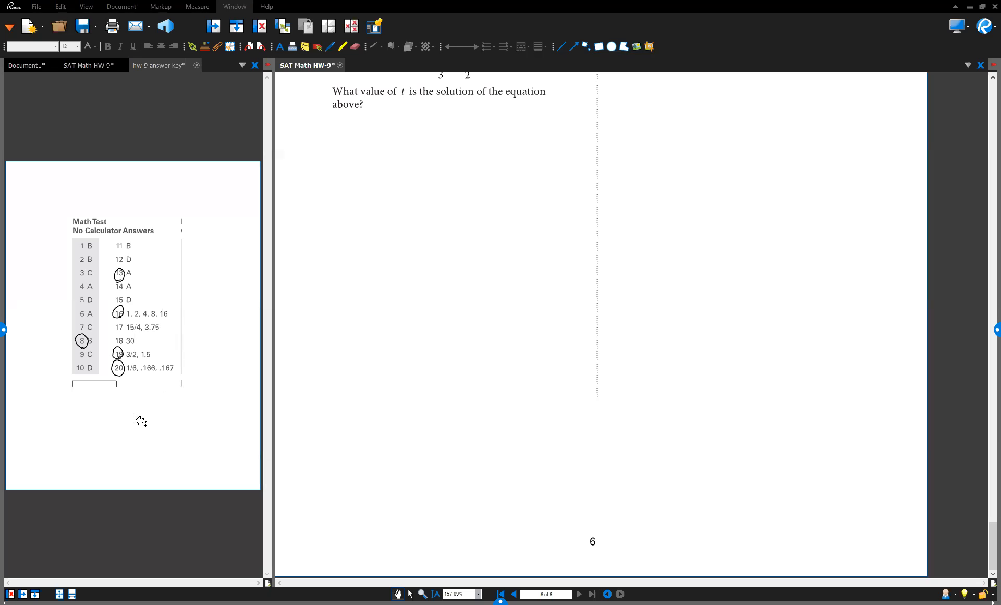